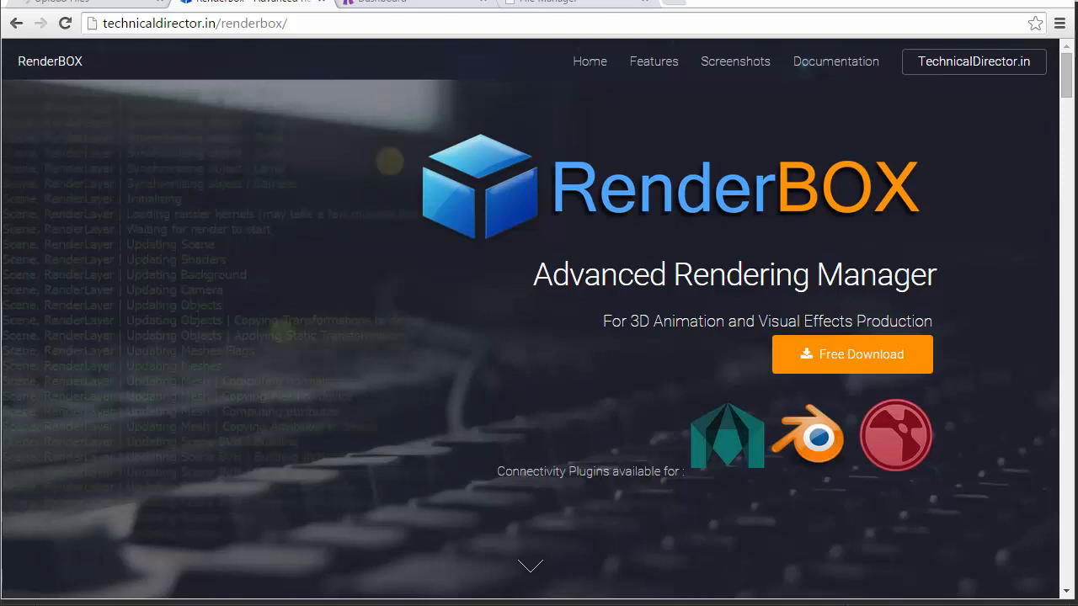
pyautogui.moveTo(752, 6)
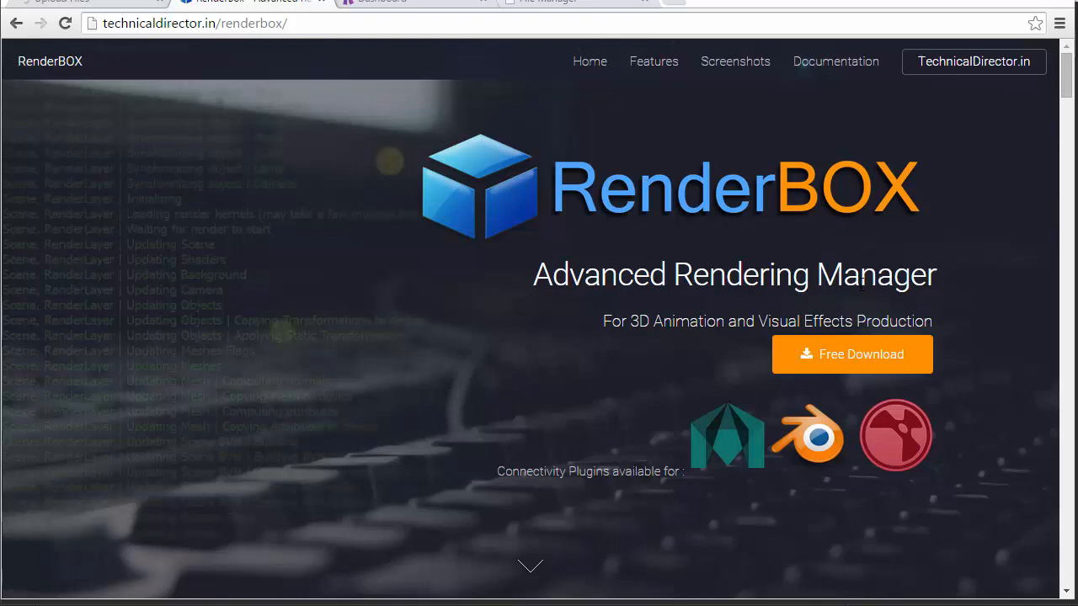
pyautogui.moveTo(352, 170)
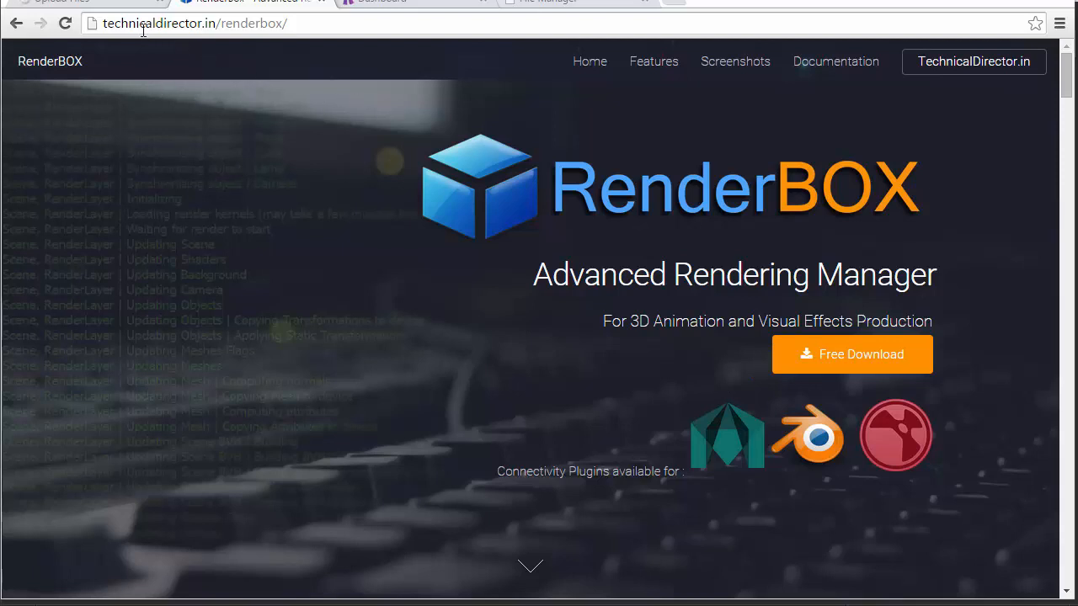
pyautogui.moveTo(269, 42)
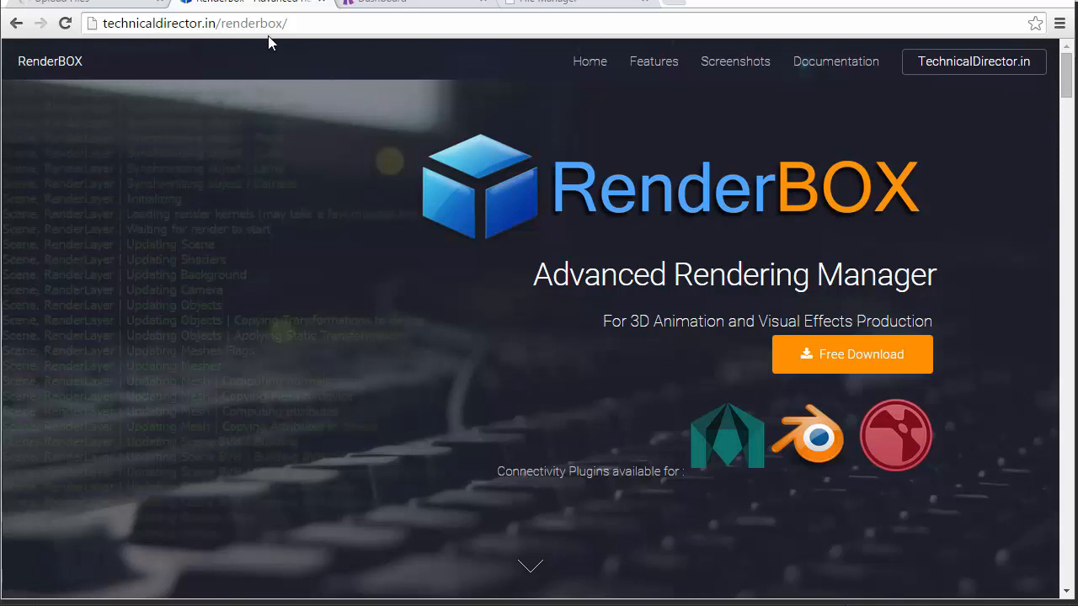
pyautogui.moveTo(322, 23)
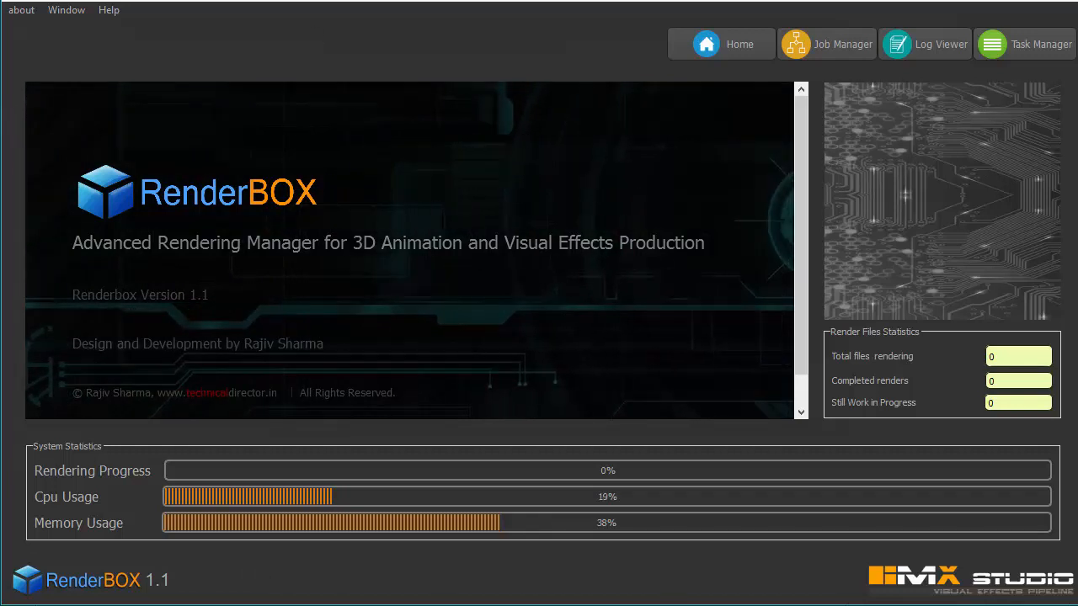
# Open RenderBOX's connectivity plugin folder holding the blender, maya and nuke subfolders
pyautogui.click(66, 10)
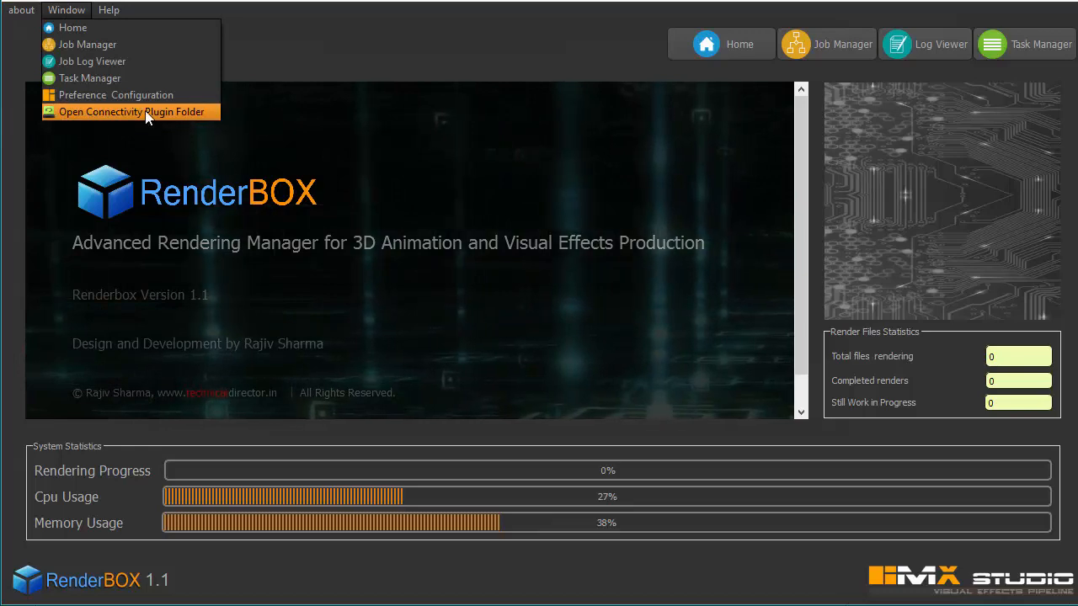
pyautogui.click(131, 111)
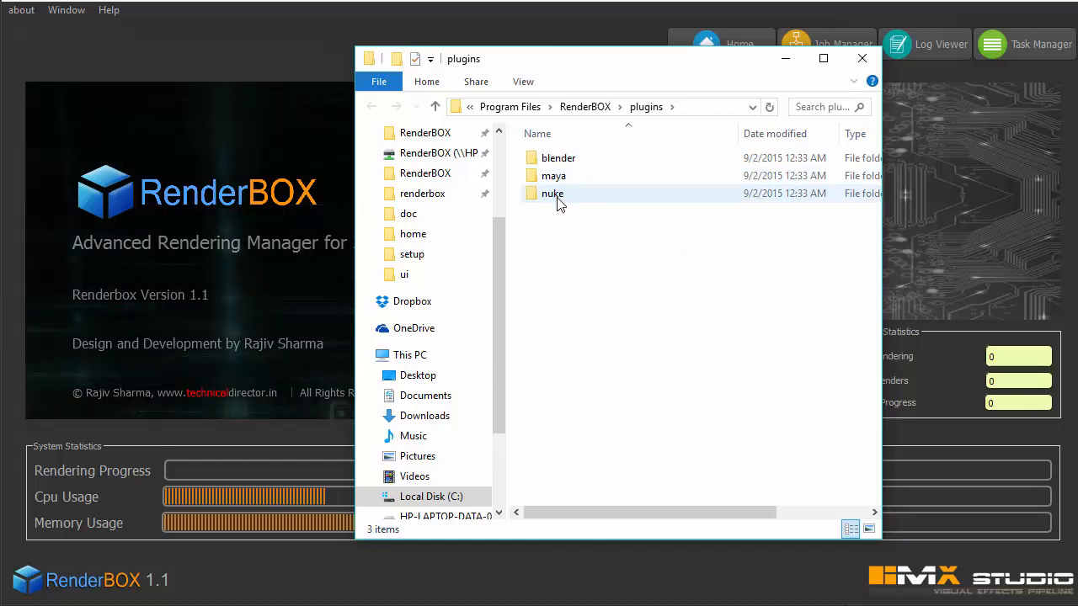
# Enter the nuke plugin folder, then read and close its INSTALL.txt in Notepad
pyautogui.click(552, 194)
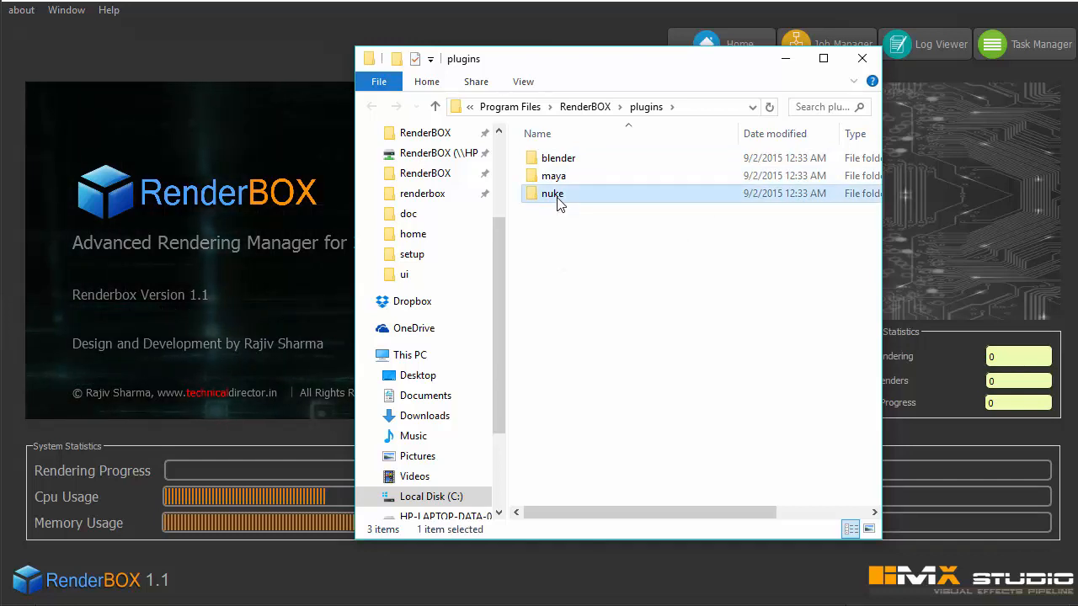
pyautogui.doubleClick(552, 193)
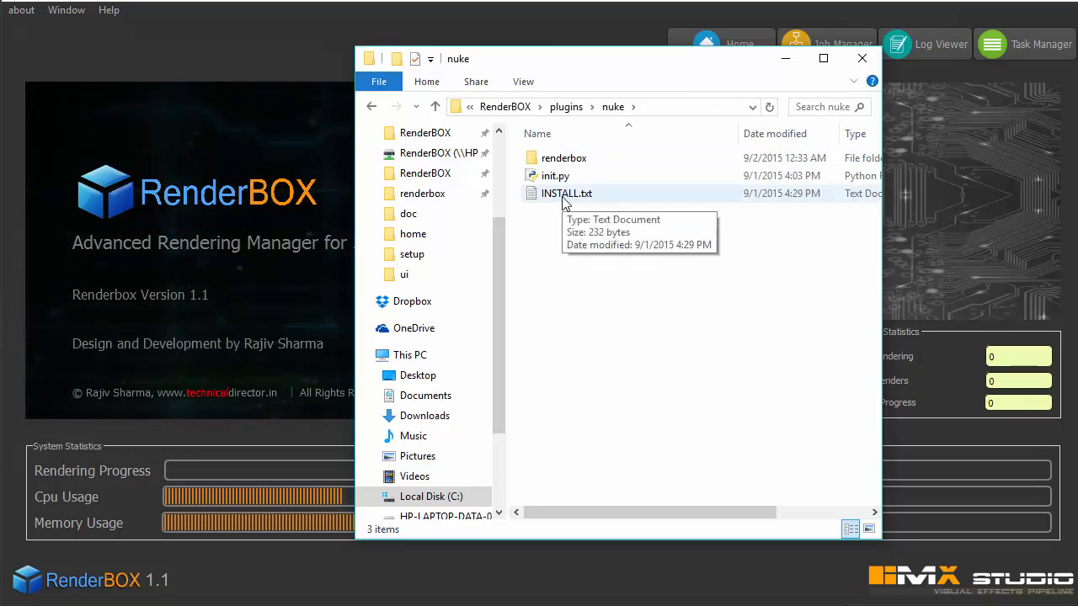
pyautogui.doubleClick(565, 193)
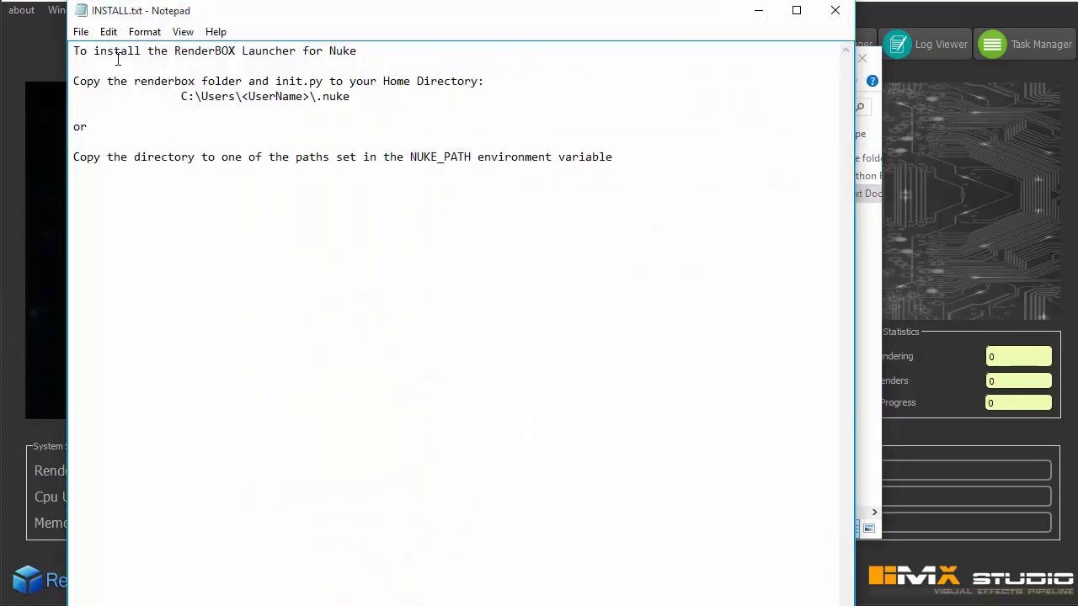
pyautogui.moveTo(835, 11)
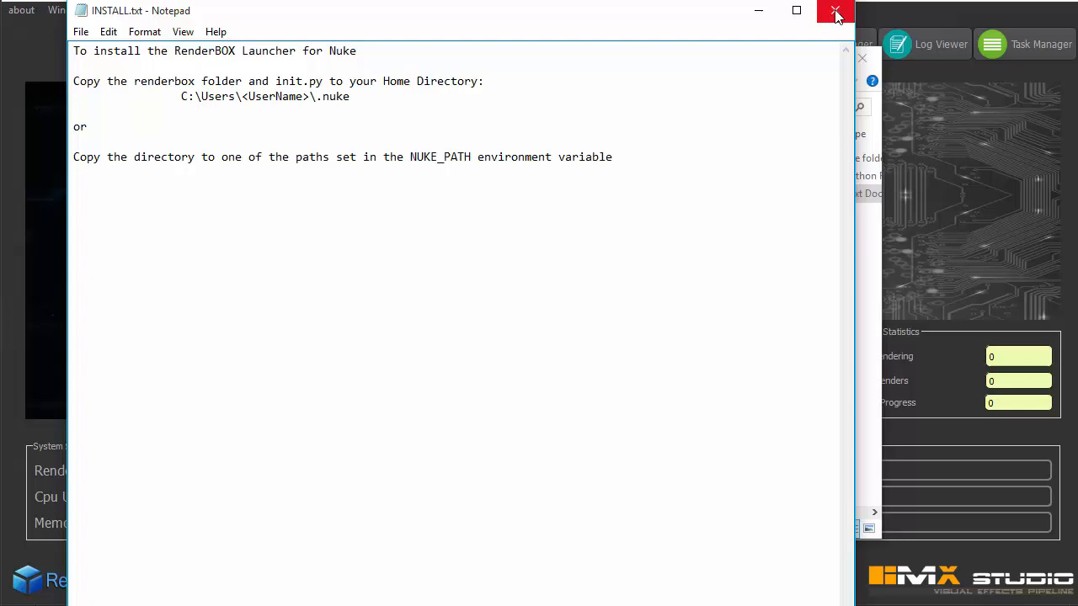
pyautogui.click(834, 11)
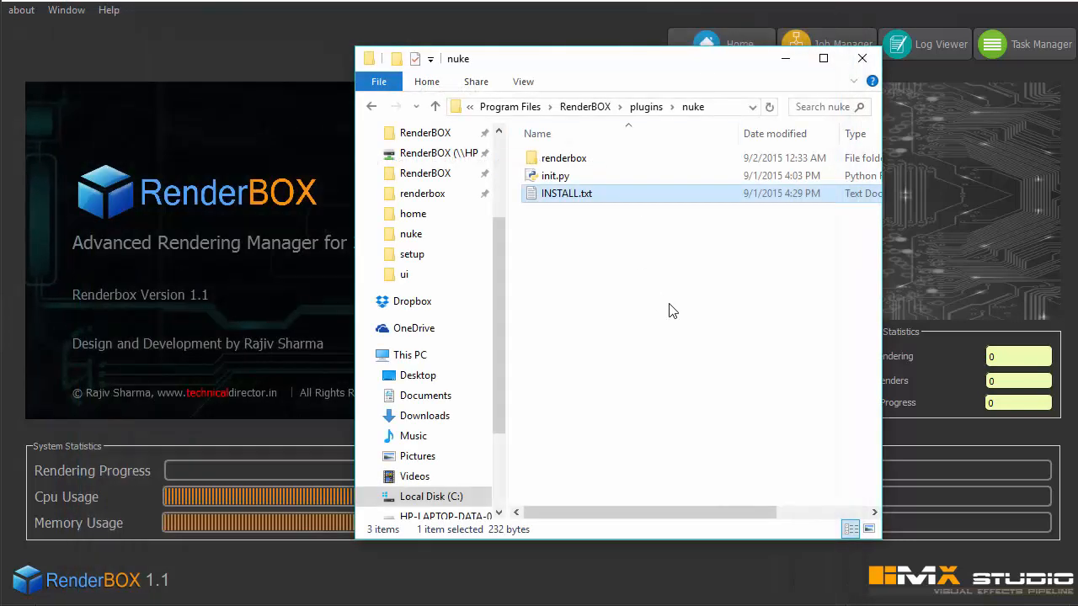
# Navigate through Local Disk (C:) and Users to the HP home folder containing .nuke
pyautogui.rightClick(564, 158)
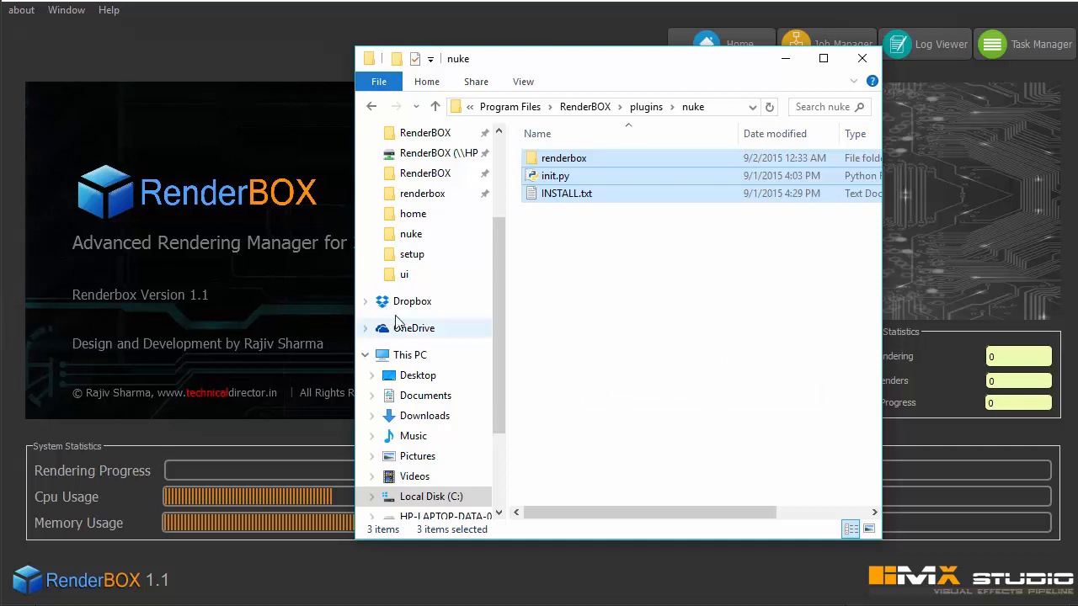
pyautogui.scroll(3)
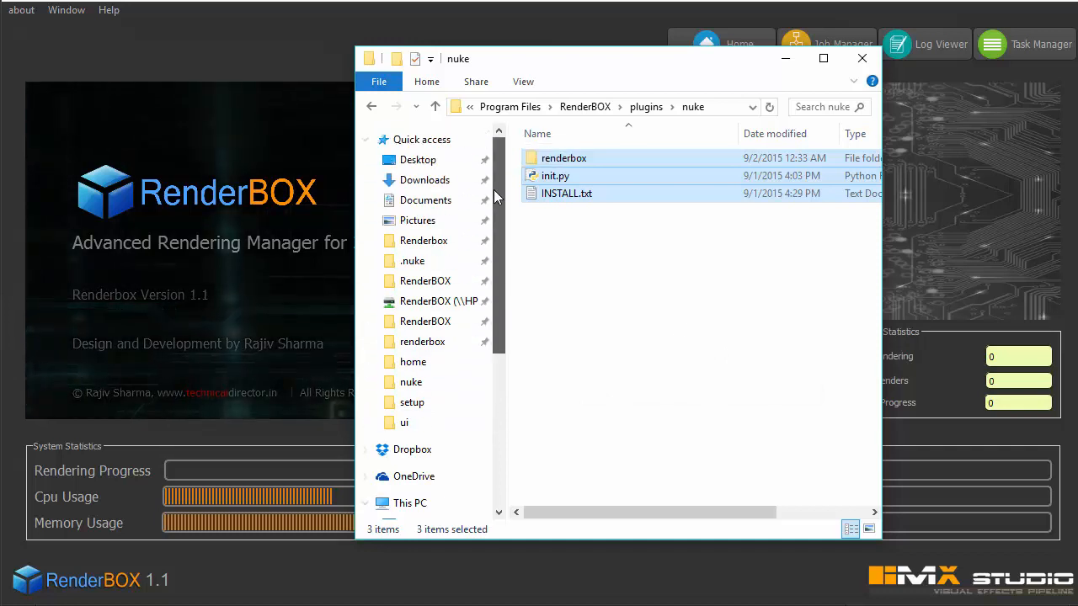
pyautogui.click(413, 260)
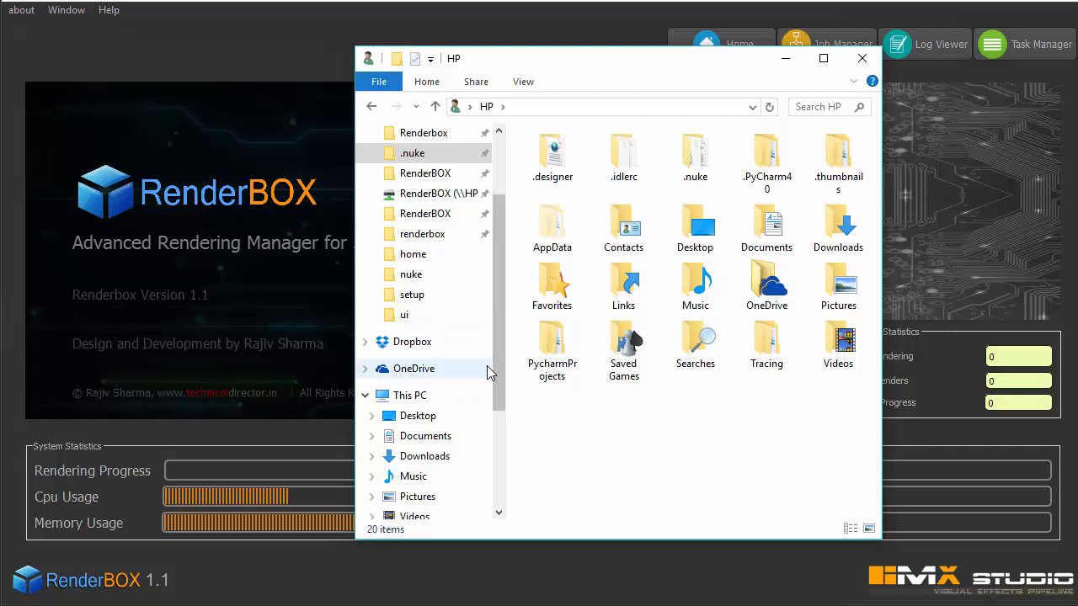
pyautogui.click(409, 395)
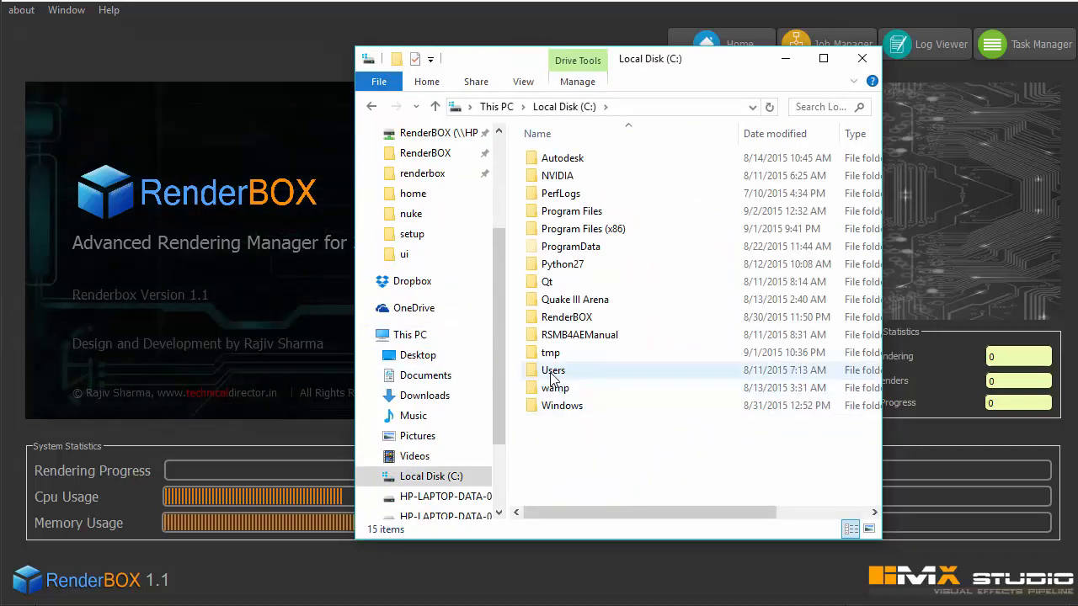
pyautogui.doubleClick(553, 369)
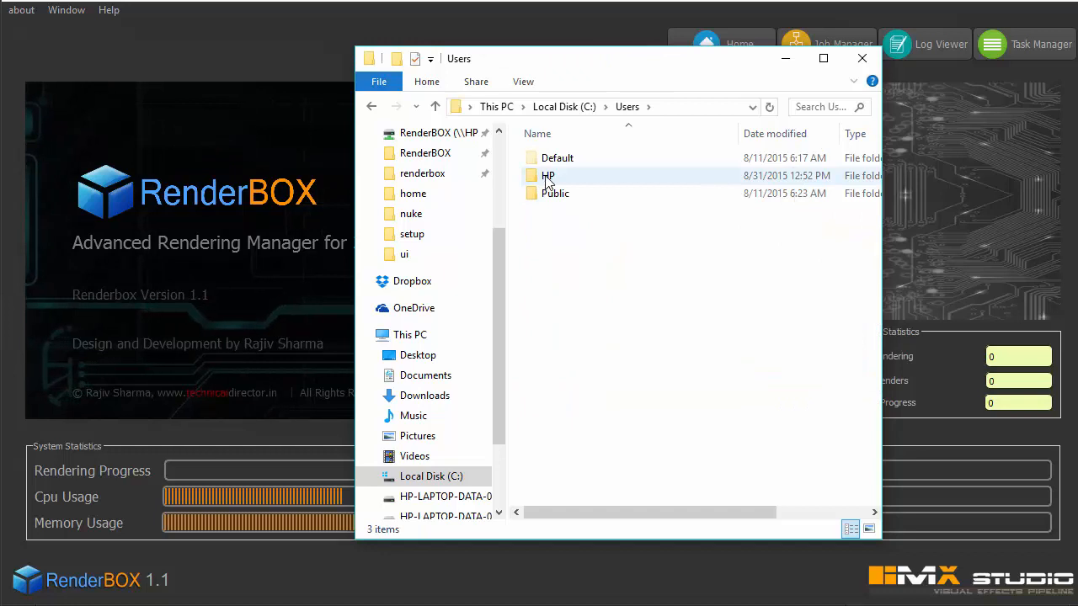
pyautogui.doubleClick(547, 175)
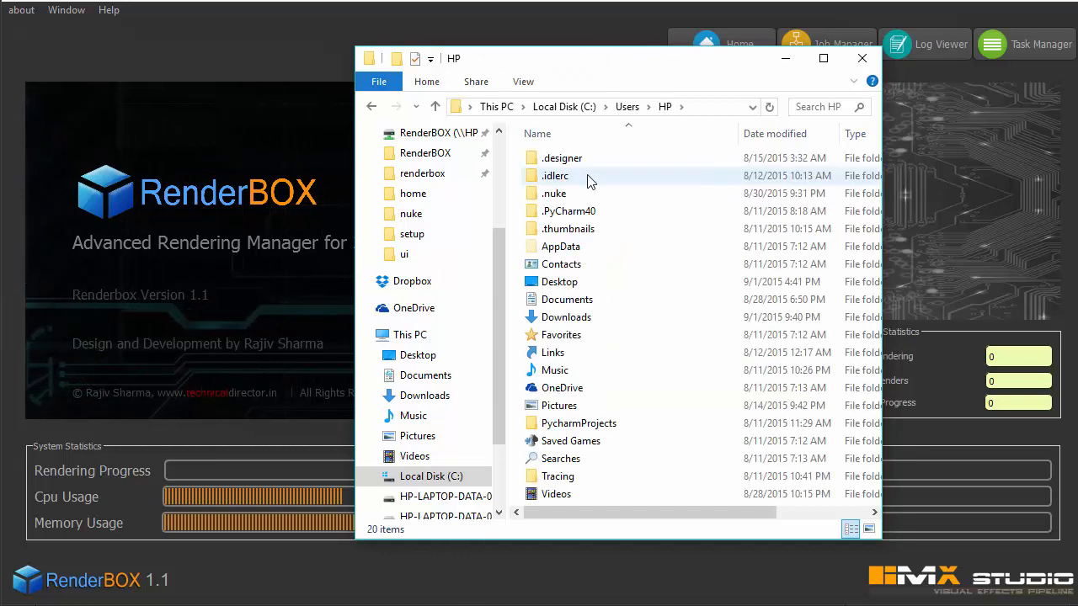
pyautogui.moveTo(554, 193)
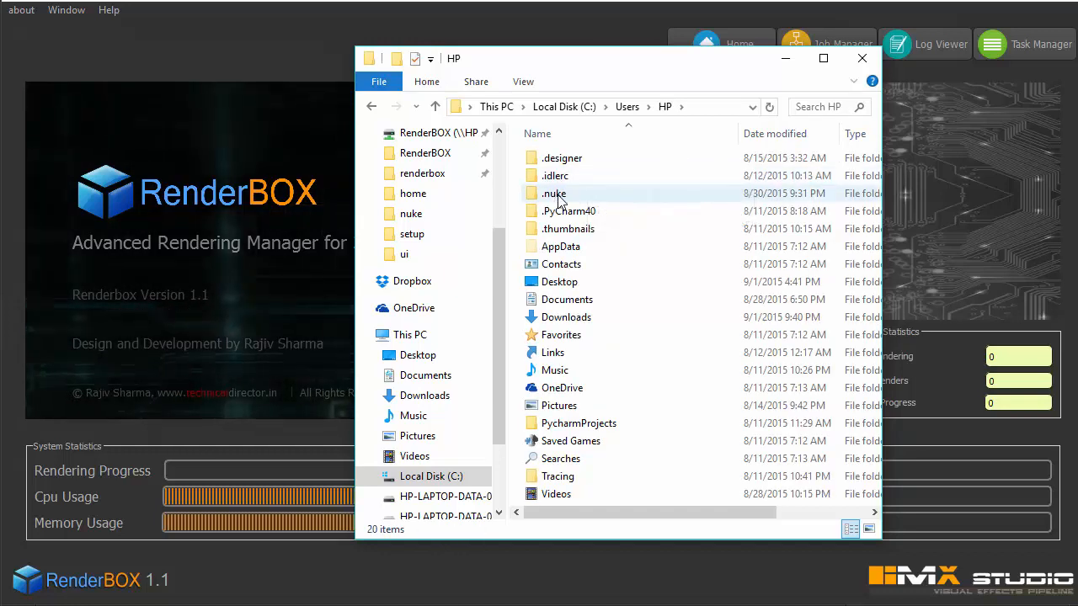
# Confirm init.py inside .nuke, then open the renderbox folder and select renderbox.py
pyautogui.doubleClick(554, 192)
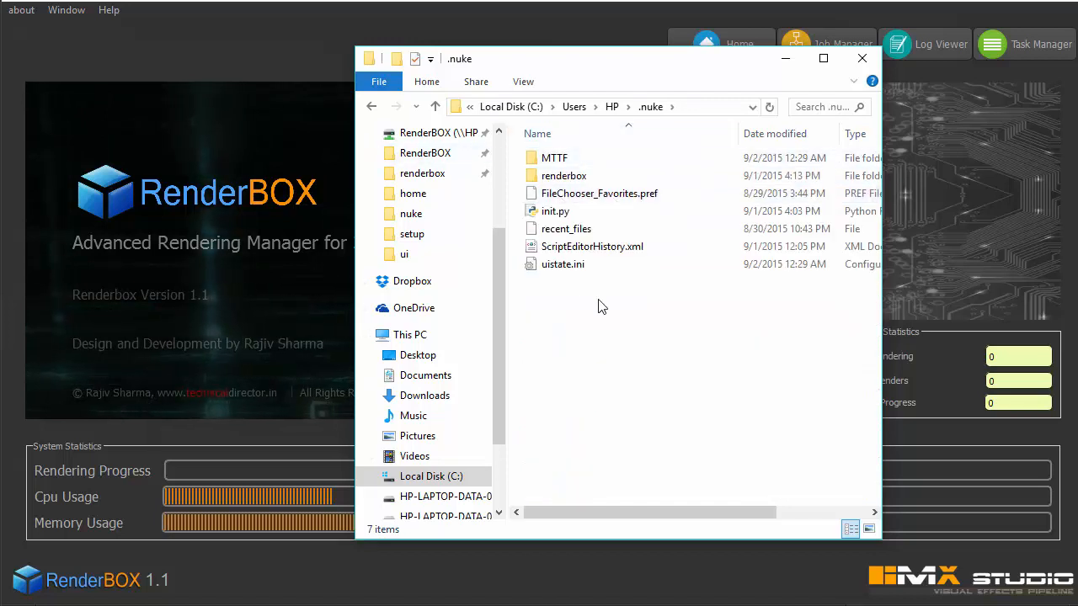
pyautogui.moveTo(569, 262)
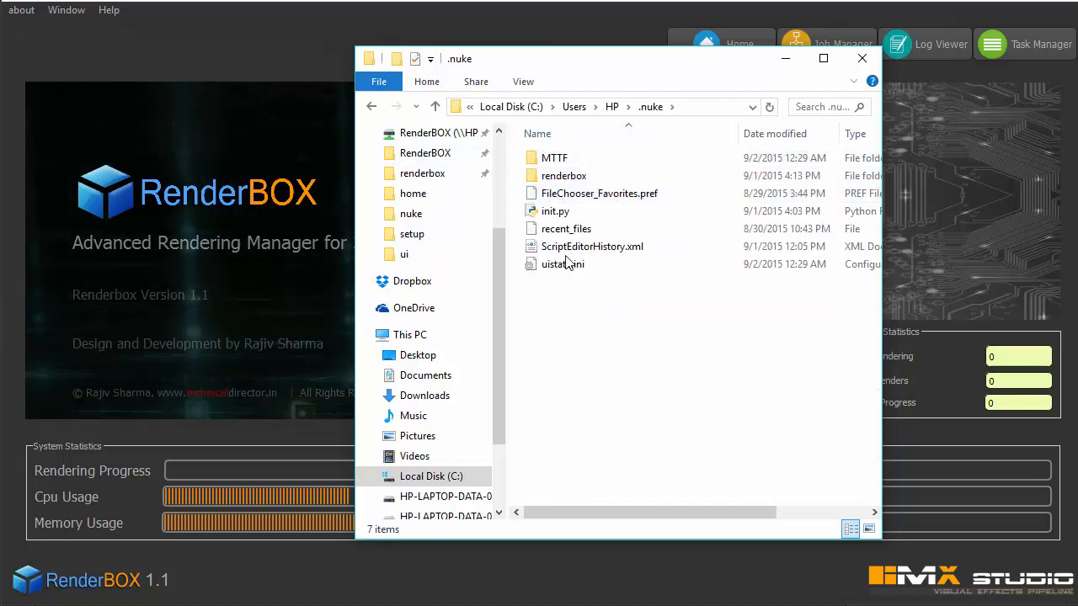
pyautogui.click(555, 211)
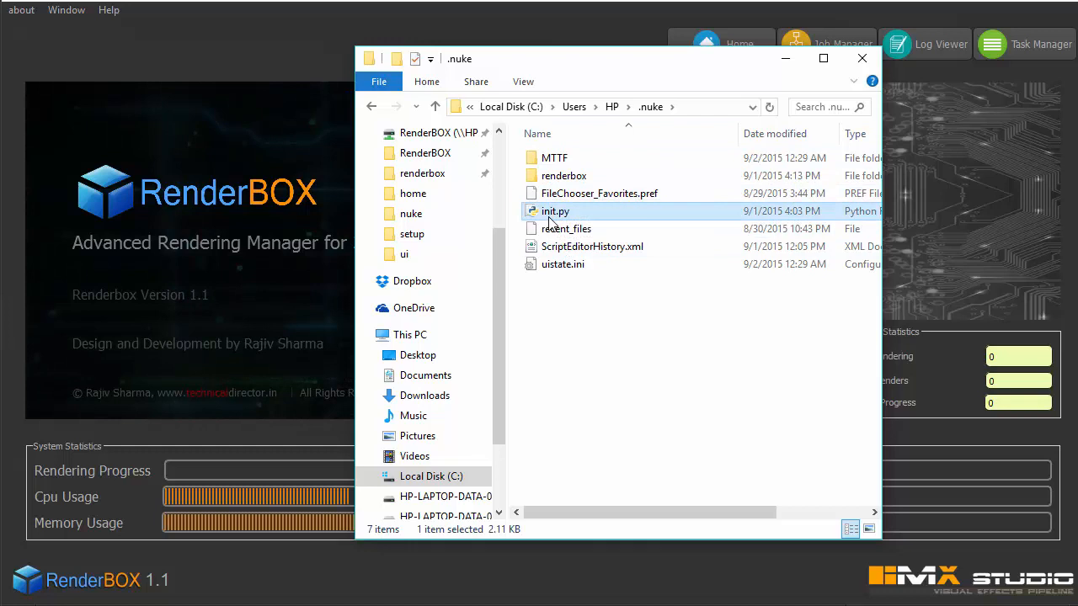
pyautogui.moveTo(563, 175)
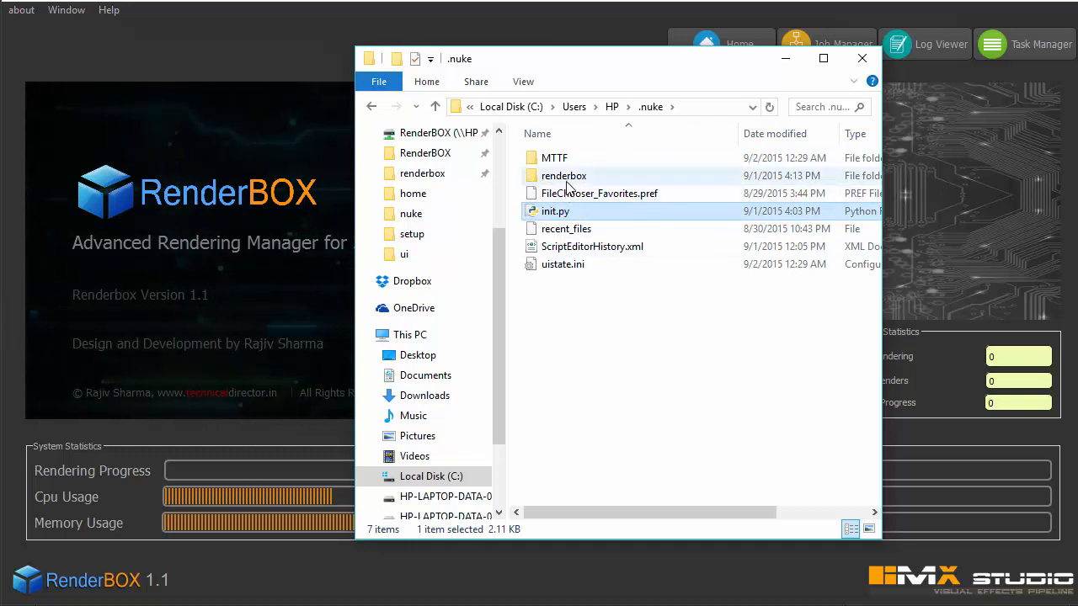
pyautogui.doubleClick(563, 175)
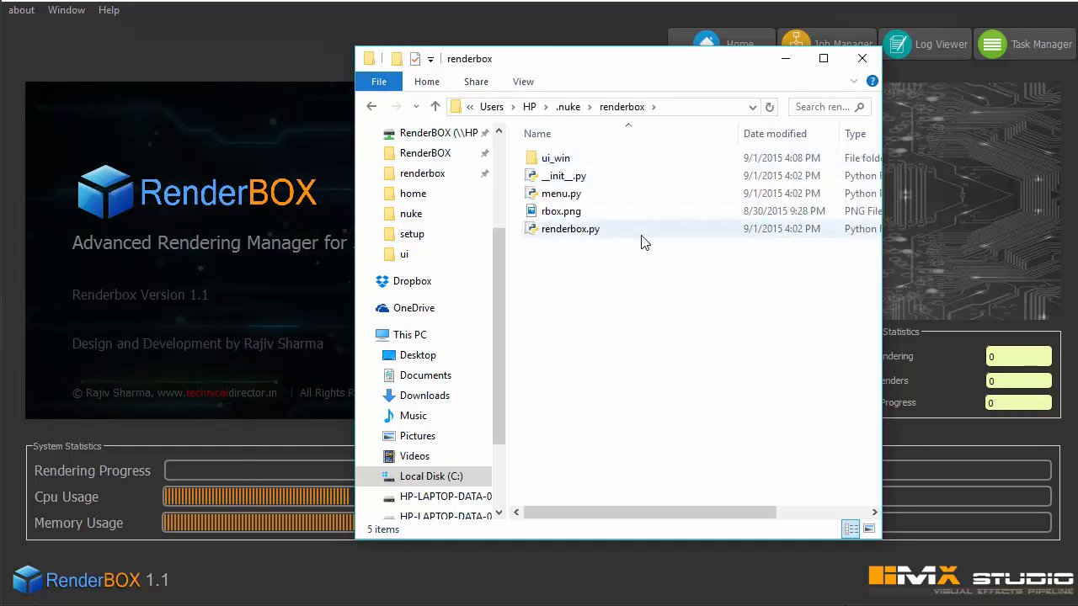
pyautogui.click(555, 157)
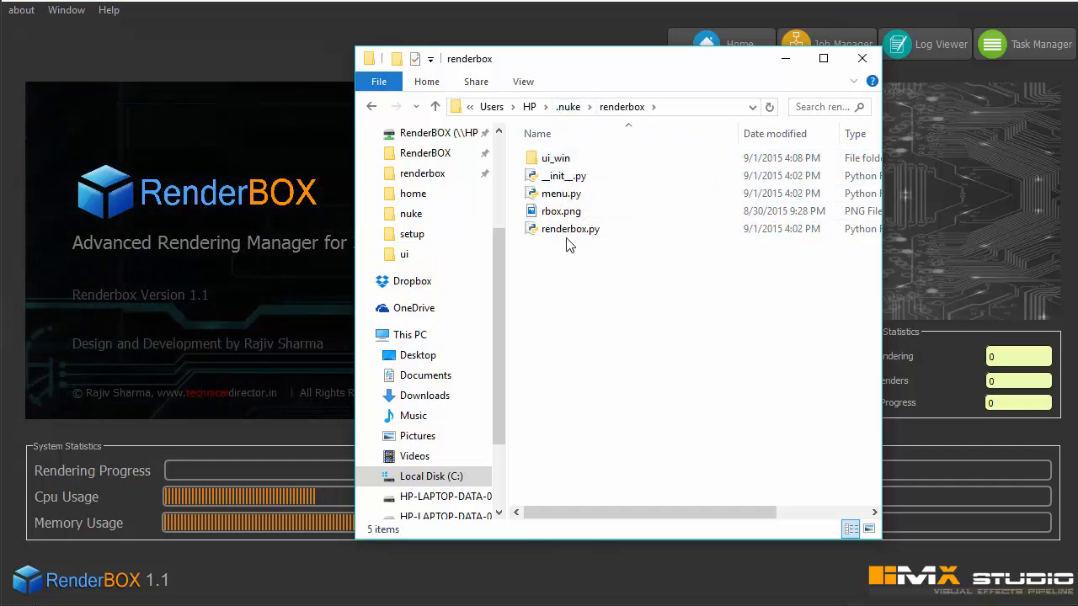
pyautogui.click(570, 228)
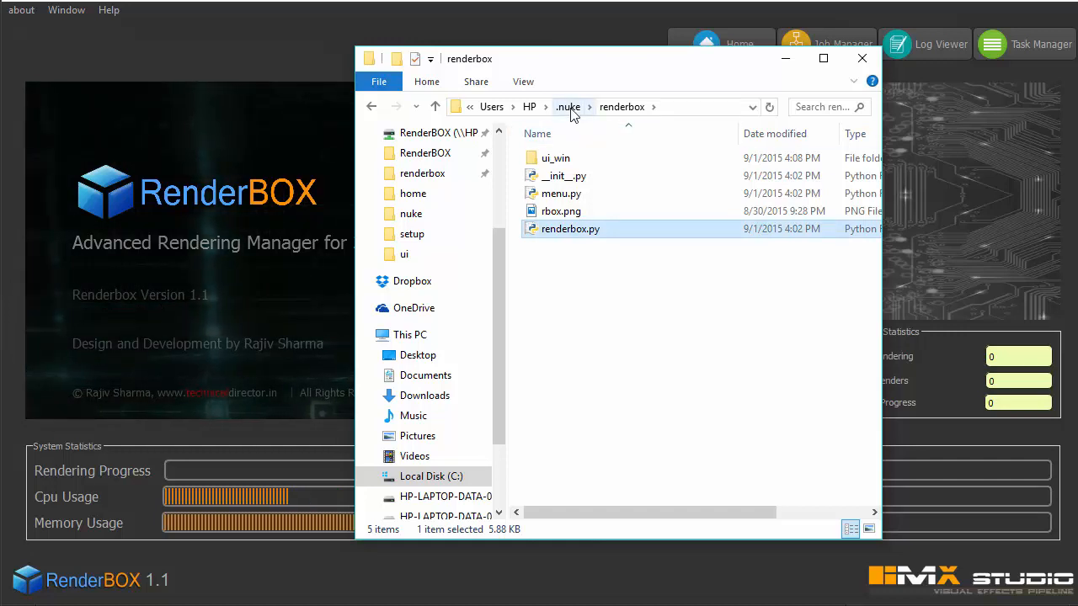
pyautogui.moveTo(568, 107)
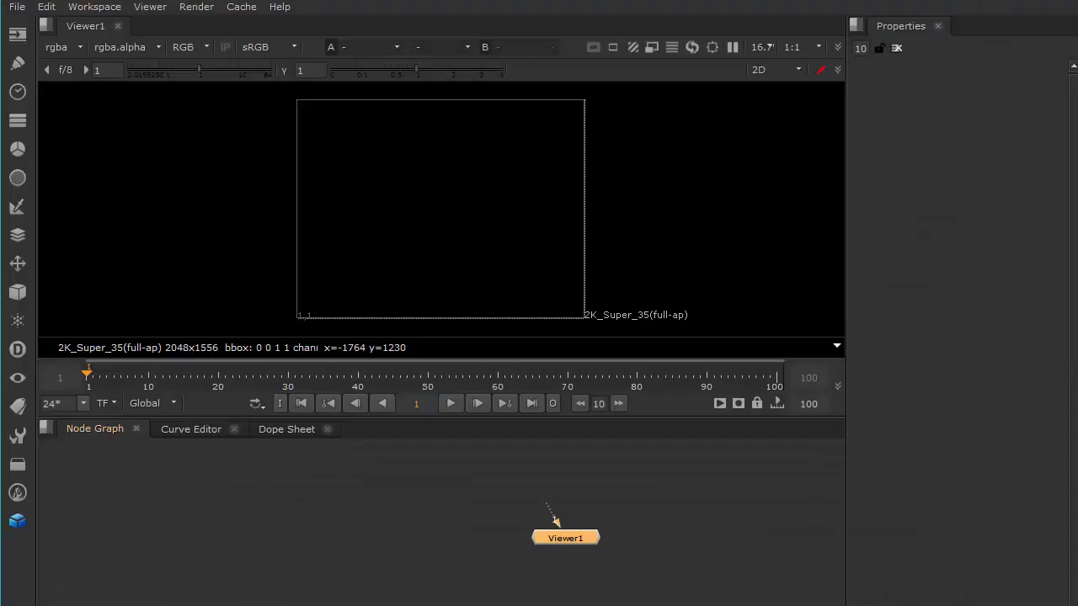
pyautogui.moveTo(642, 245)
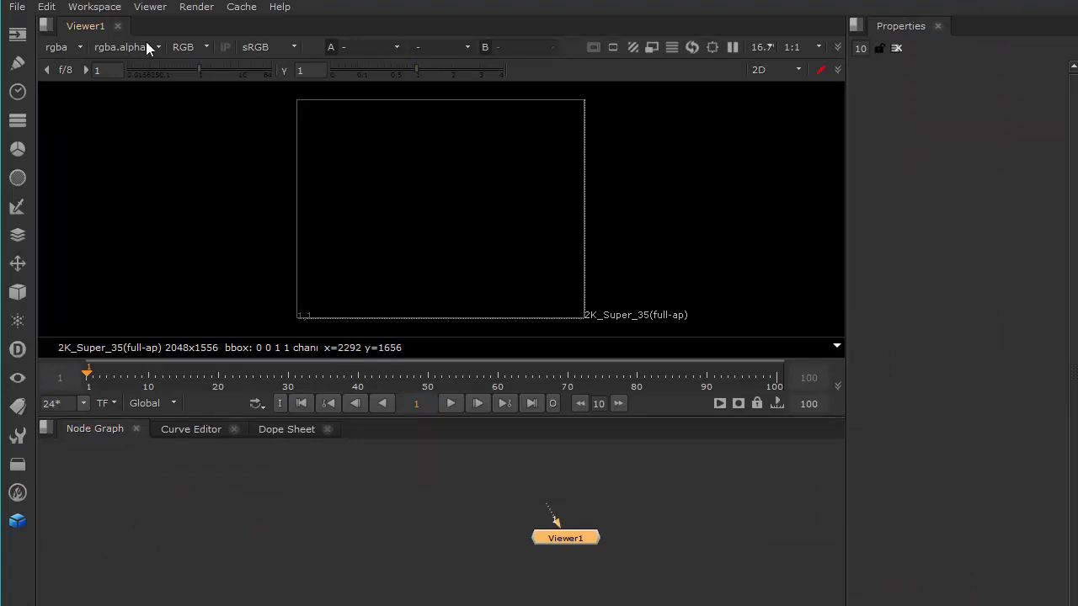
pyautogui.moveTo(327, 162)
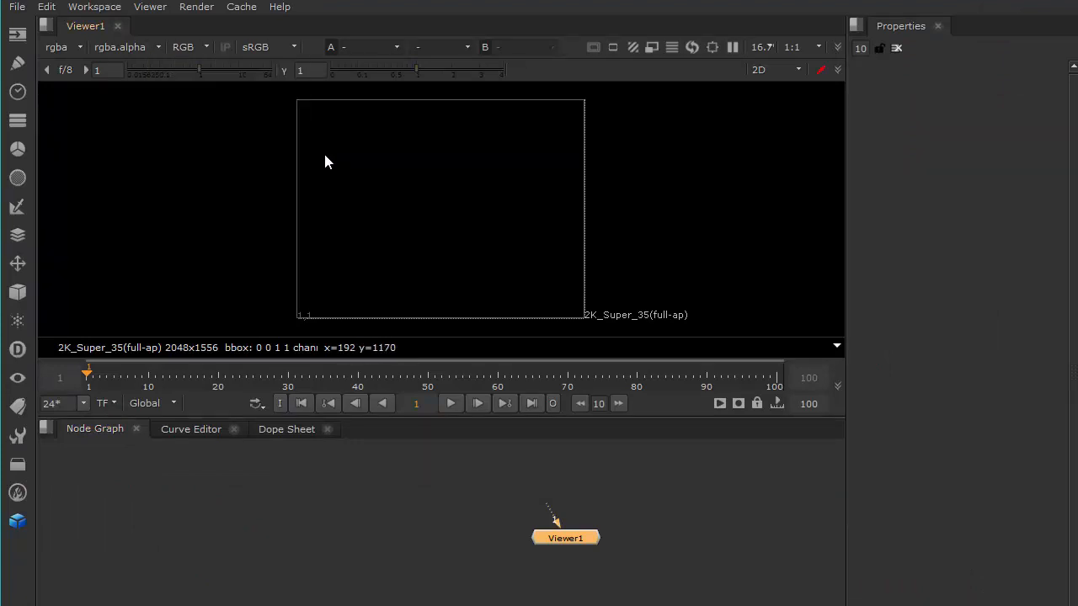
pyautogui.moveTo(59, 546)
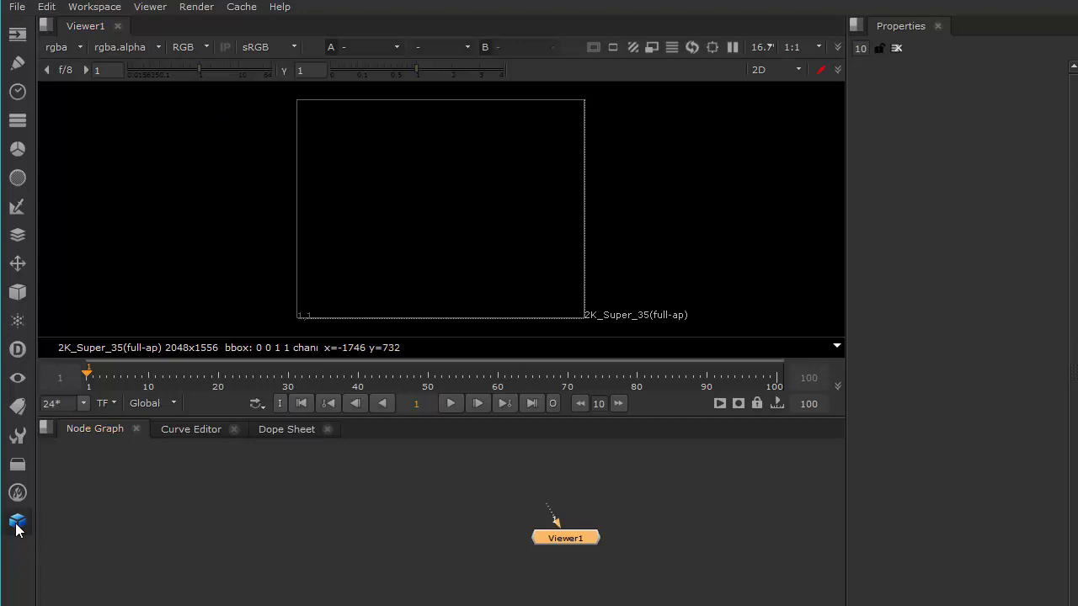
pyautogui.moveTo(18, 522)
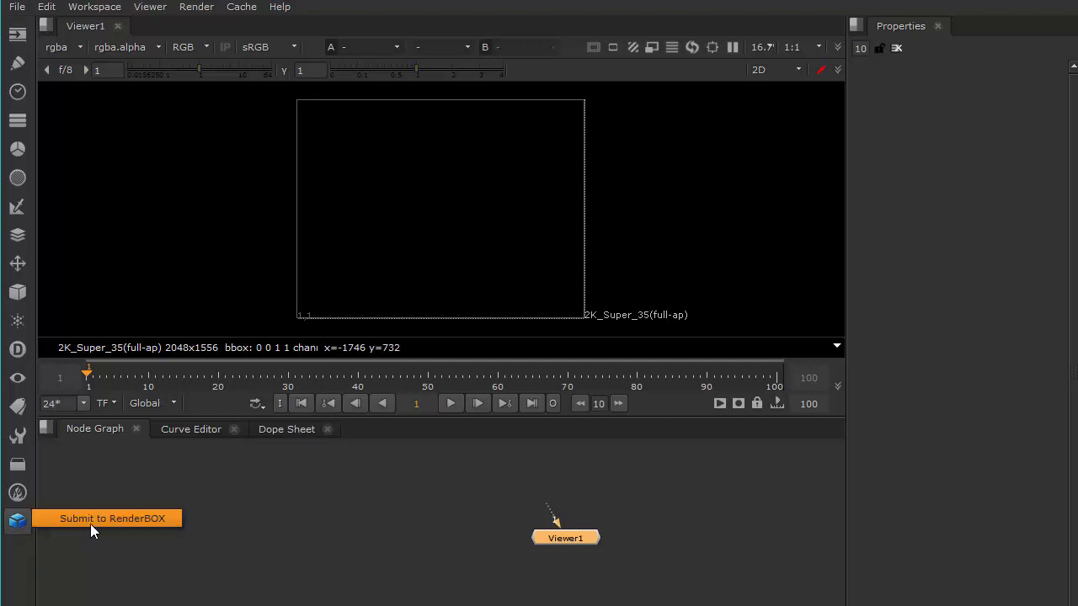
pyautogui.click(112, 518)
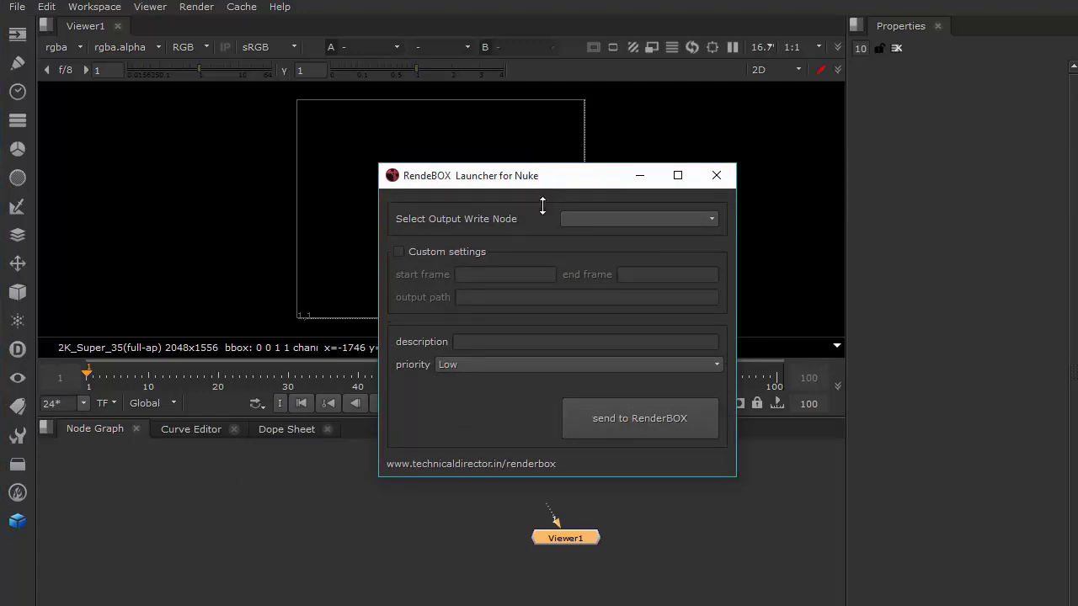
pyautogui.moveTo(672, 219)
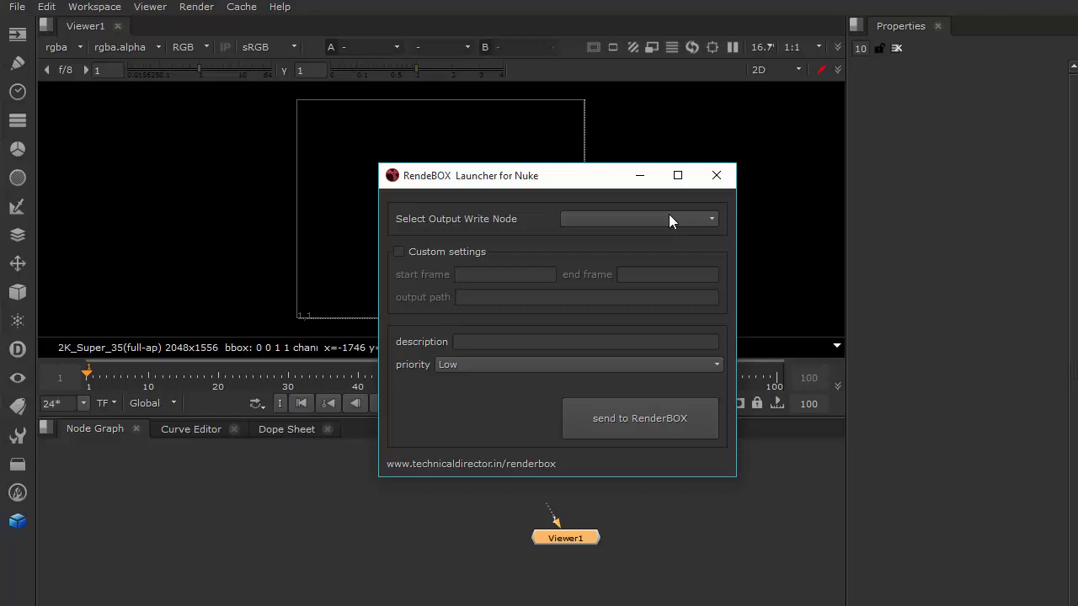
pyautogui.moveTo(608, 213)
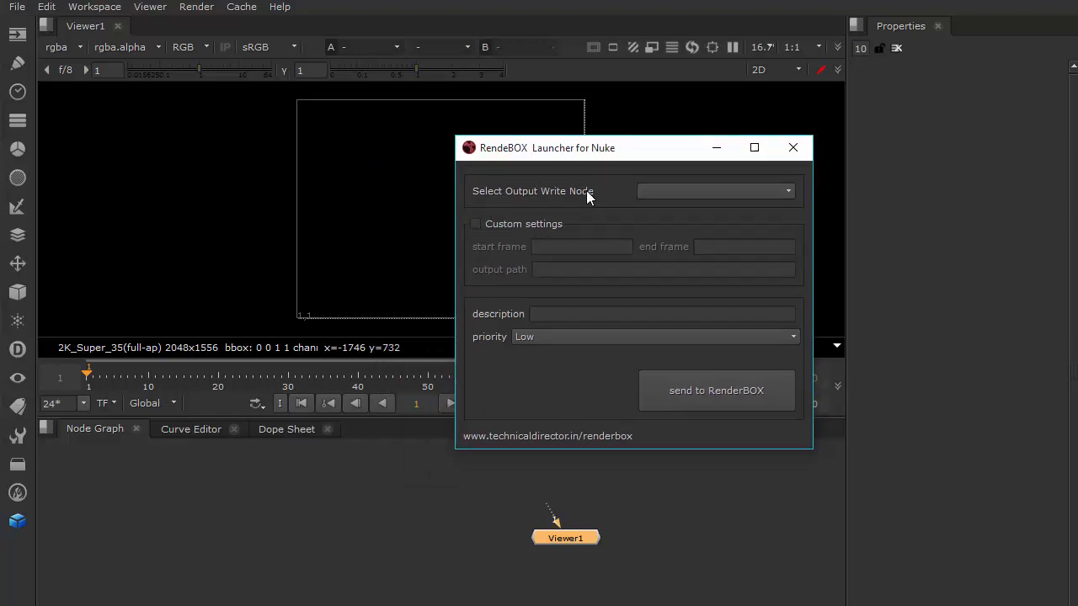
pyautogui.moveTo(596, 199)
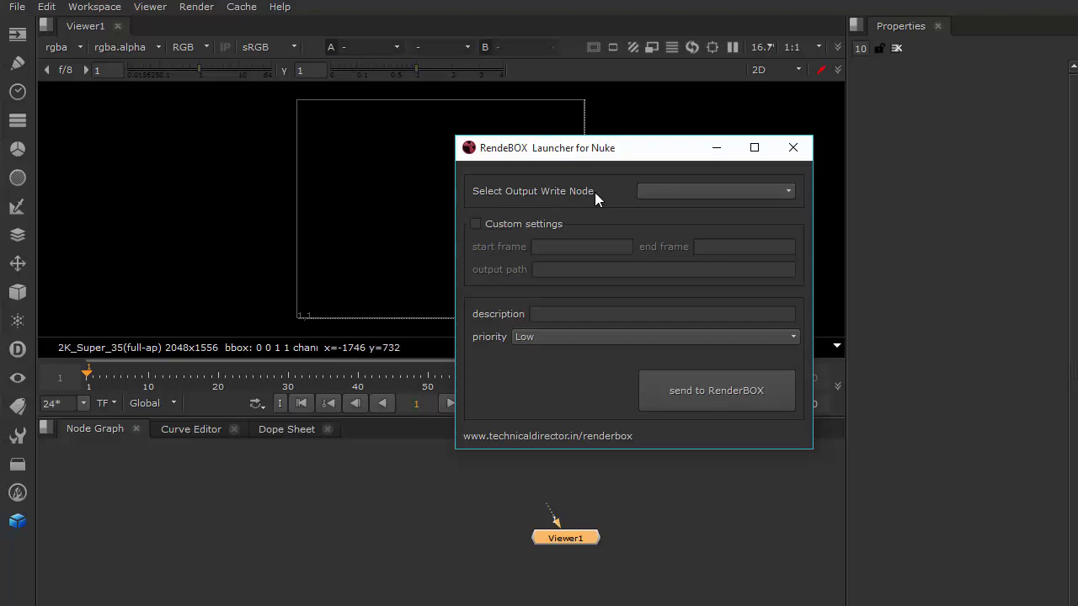
pyautogui.moveTo(711, 192)
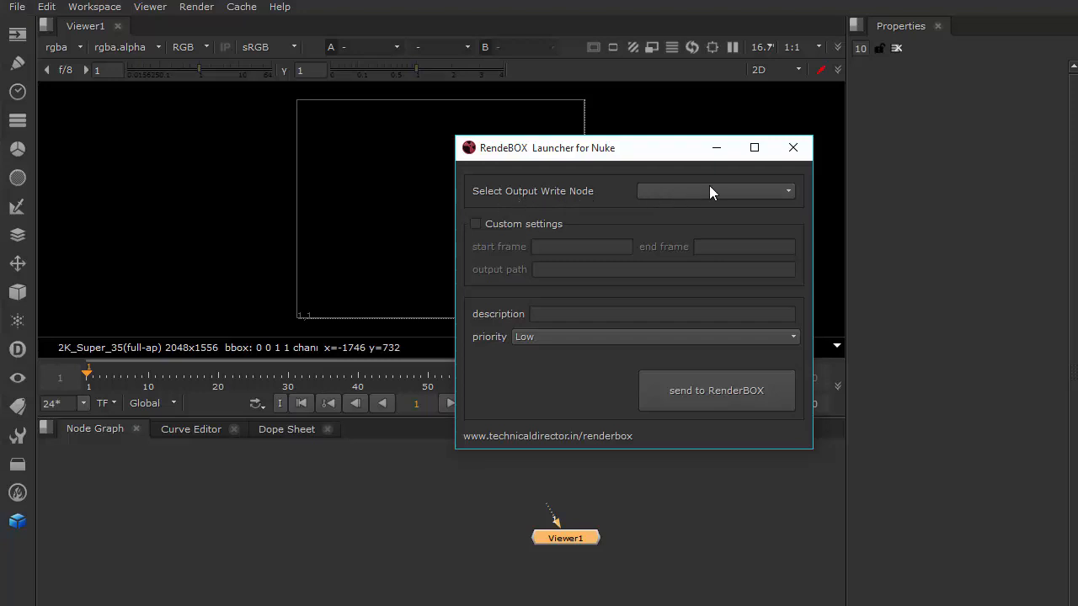
pyautogui.moveTo(789, 171)
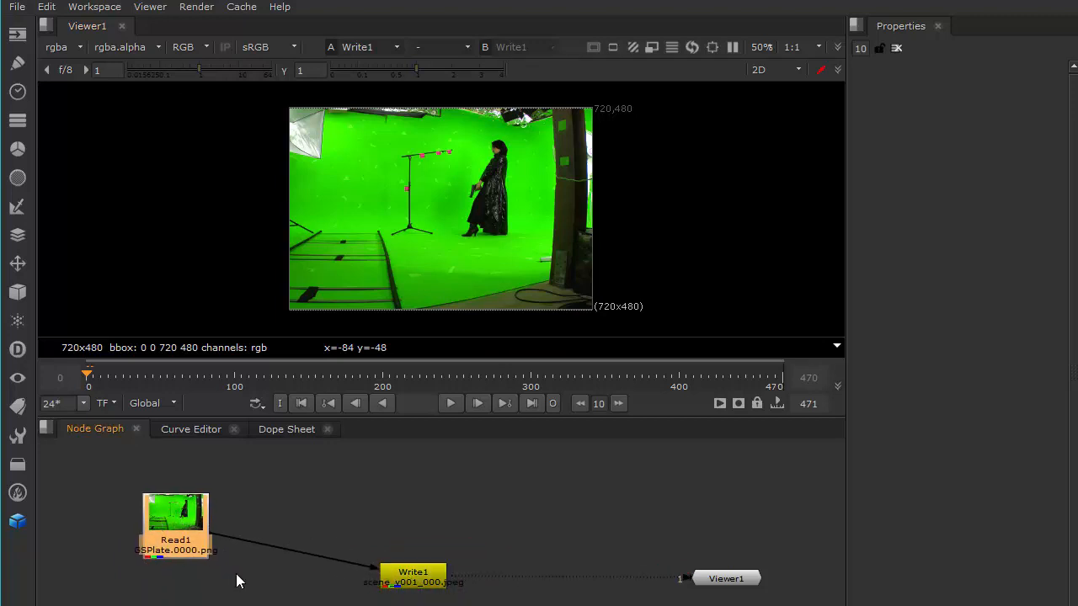
# Move Viewer1 and inspect the launcher's list of available Write nodes
pyautogui.moveTo(413, 578); pyautogui.dragTo(413, 522)
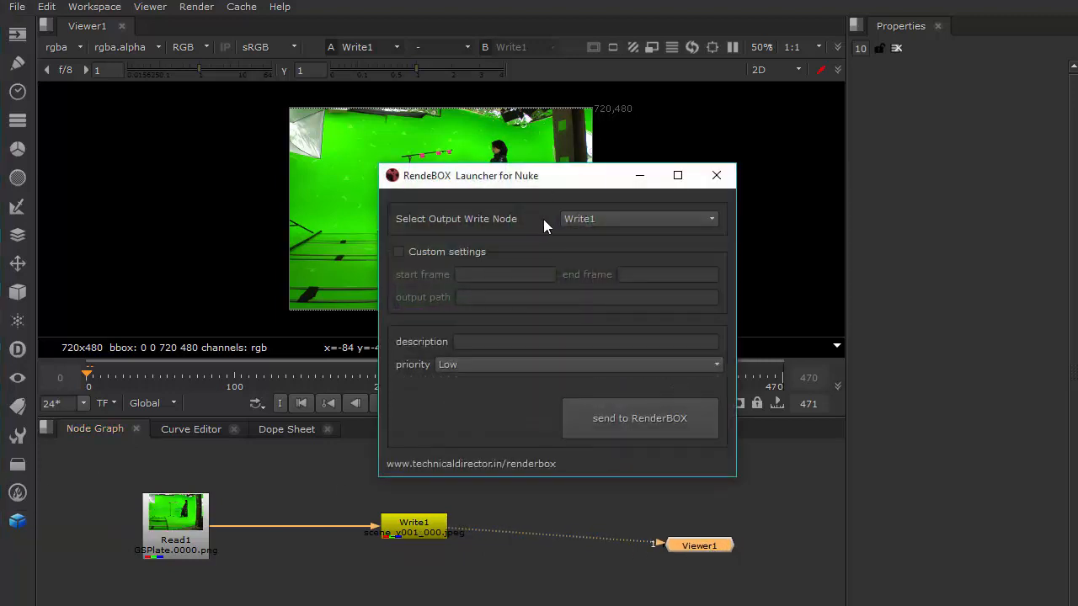
pyautogui.moveTo(608, 226)
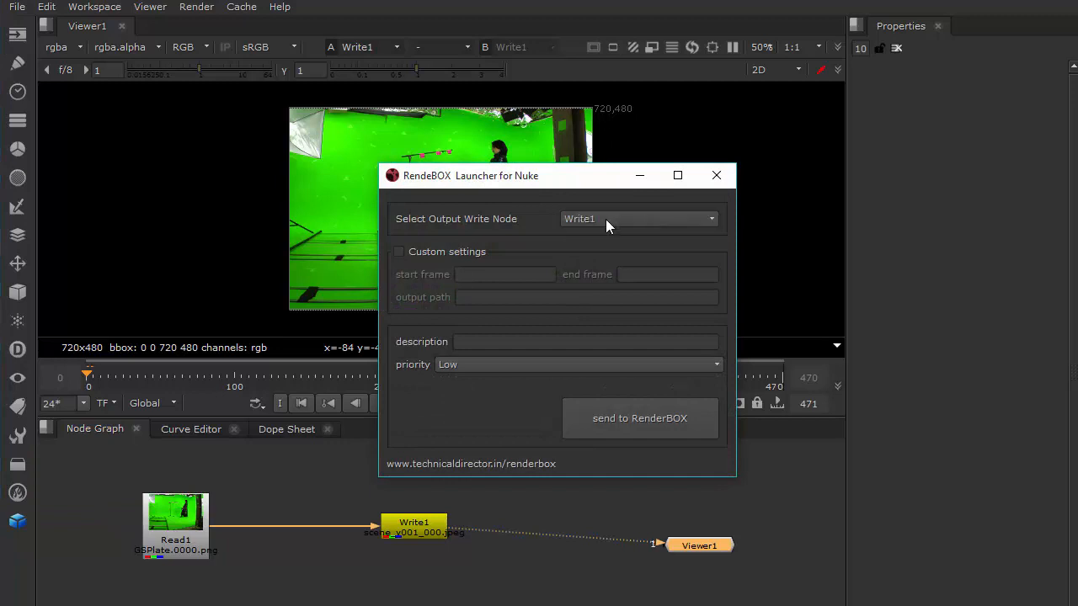
pyautogui.moveTo(648, 221)
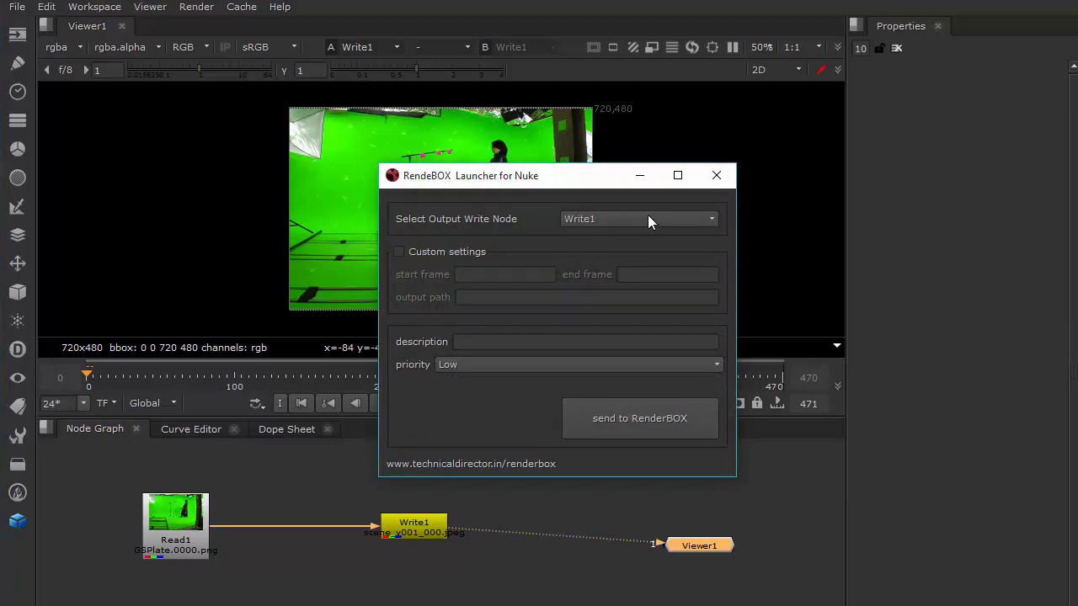
pyautogui.click(716, 175)
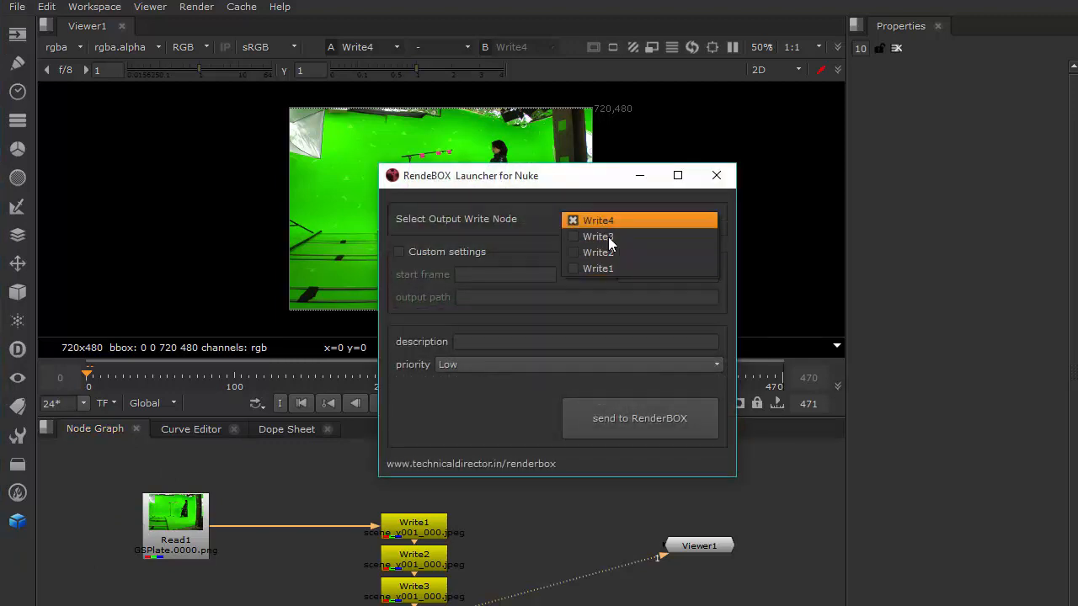
pyautogui.moveTo(593, 181)
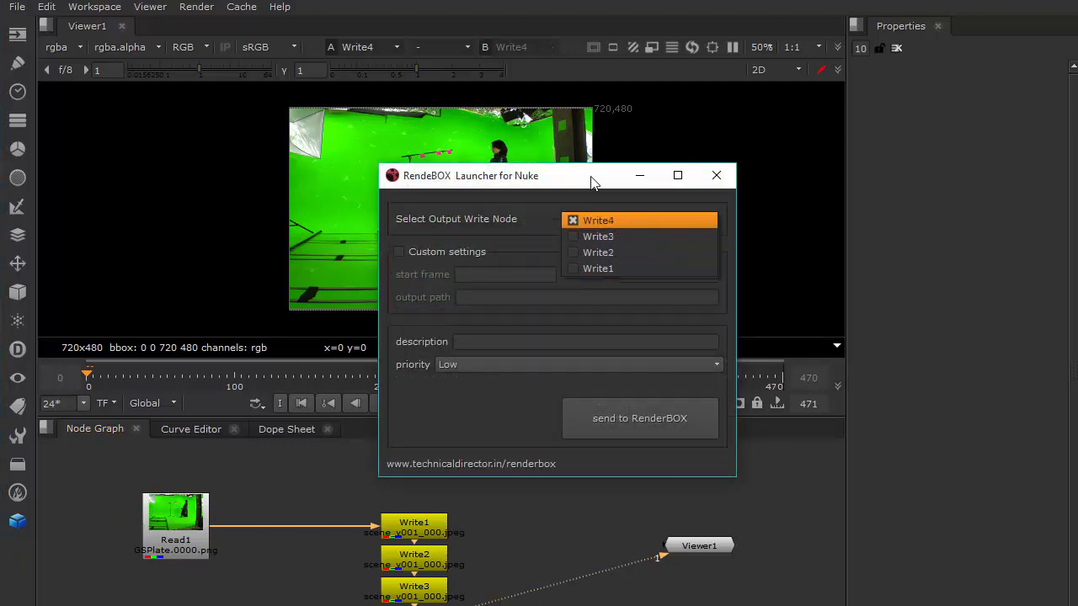
pyautogui.click(716, 175)
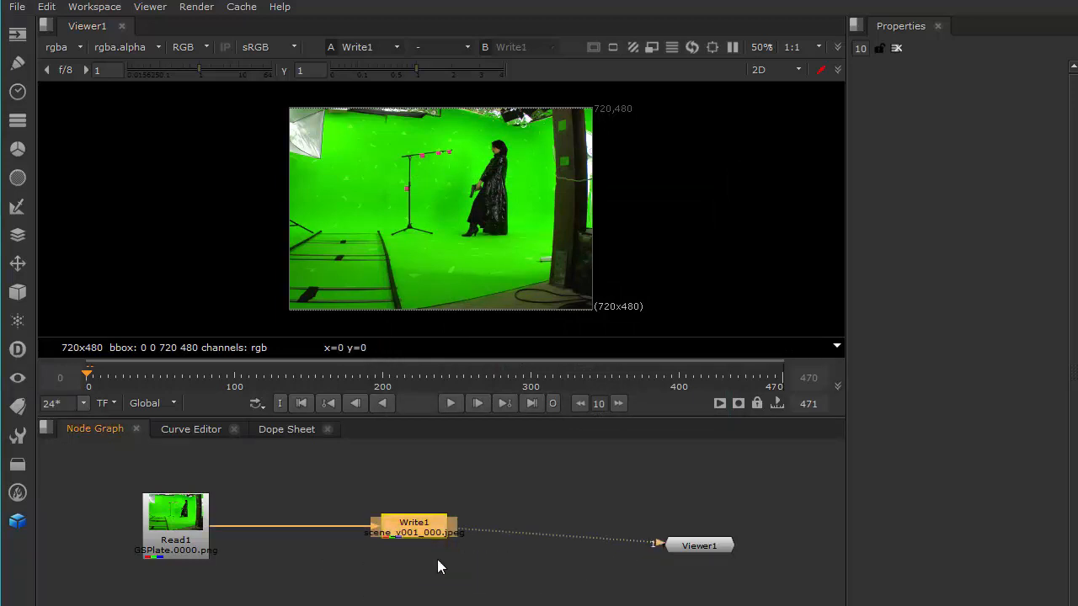
# Open Write1's properties and select its E:/delete_me/JPG/scene_v001_###.jpeg file path
pyautogui.doubleClick(413, 522)
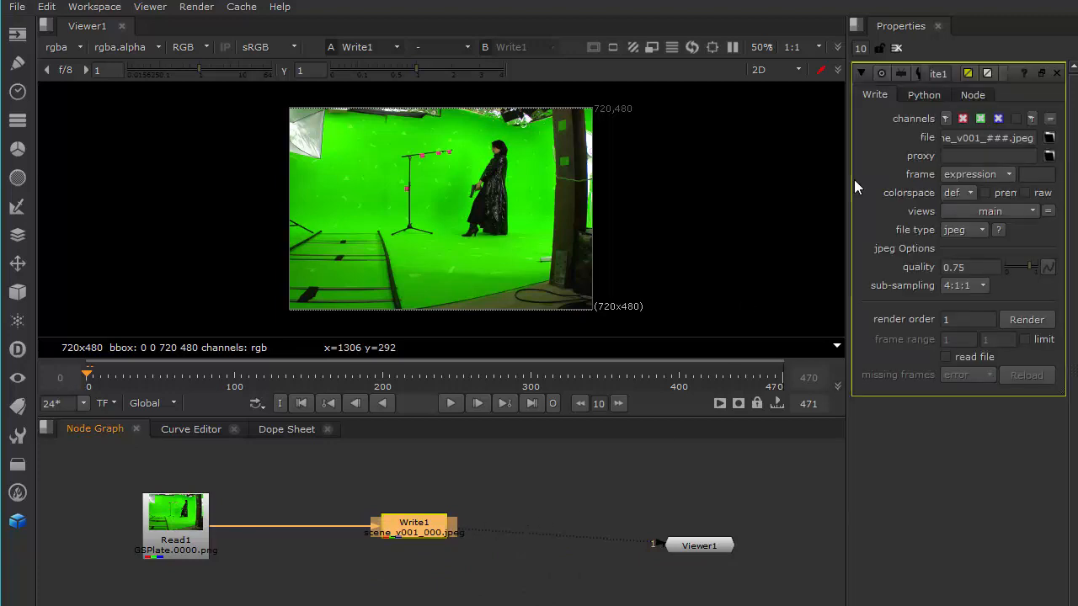
pyautogui.moveTo(844, 153)
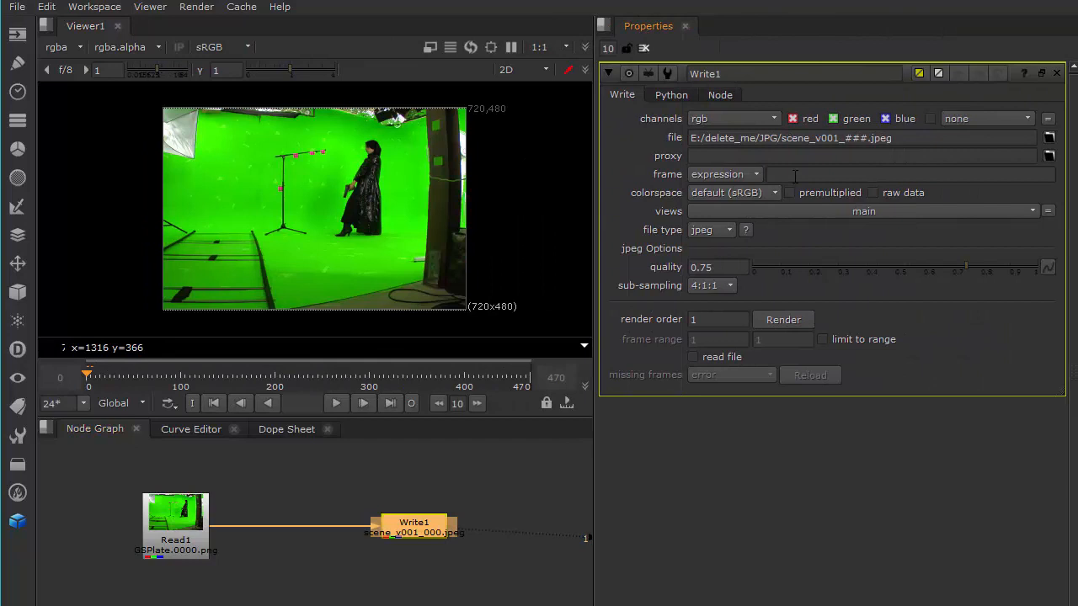
pyautogui.click(842, 138)
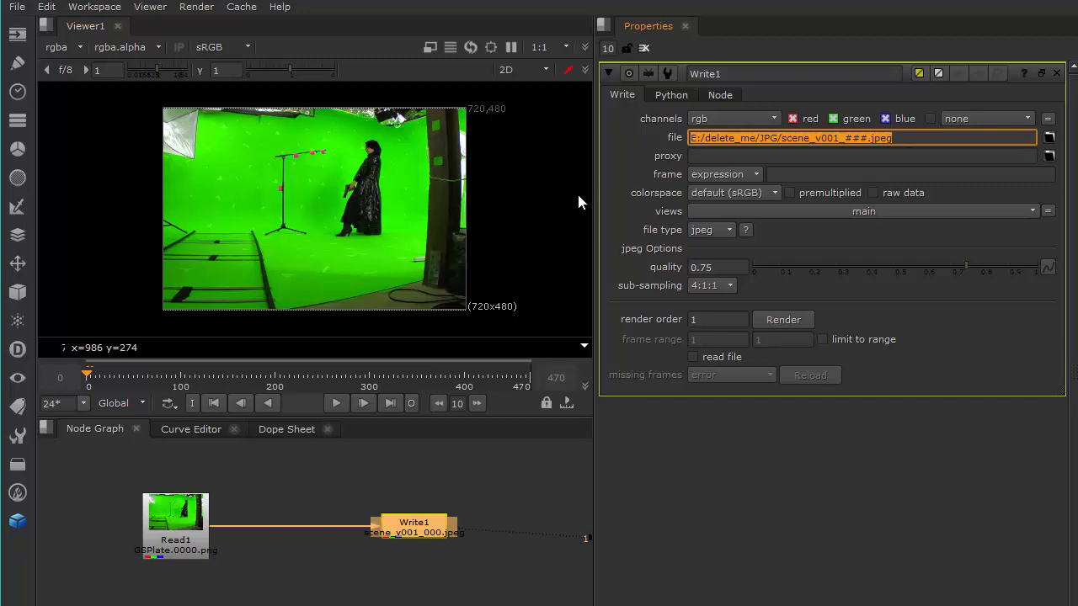
pyautogui.moveTo(305, 508)
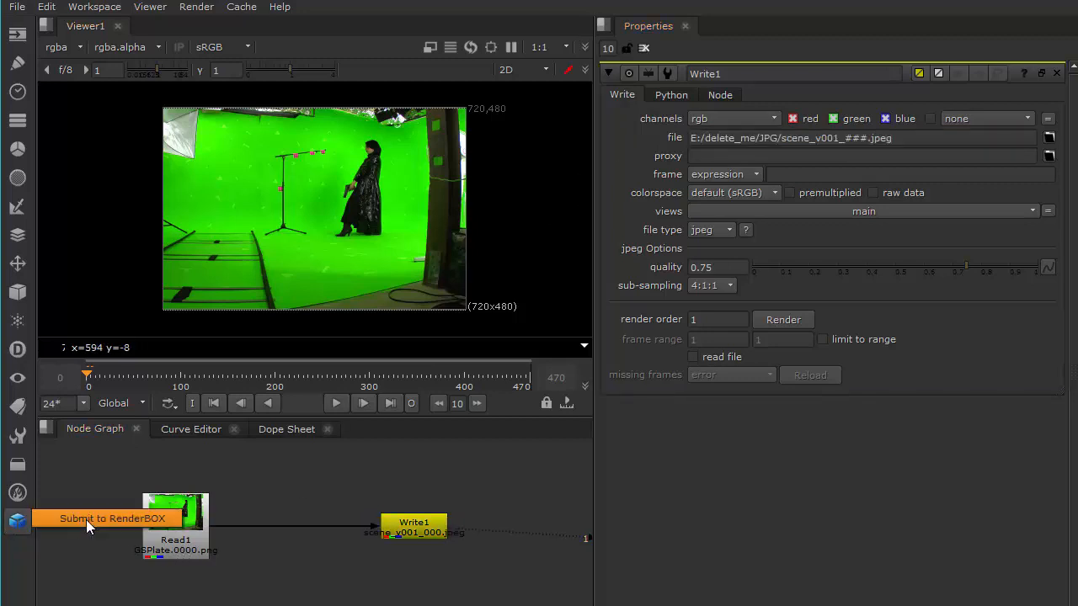
# Send Write1 through the RenderBOX launcher described as VFX PIPELINE INTRO, confirming submission
pyautogui.click(112, 518)
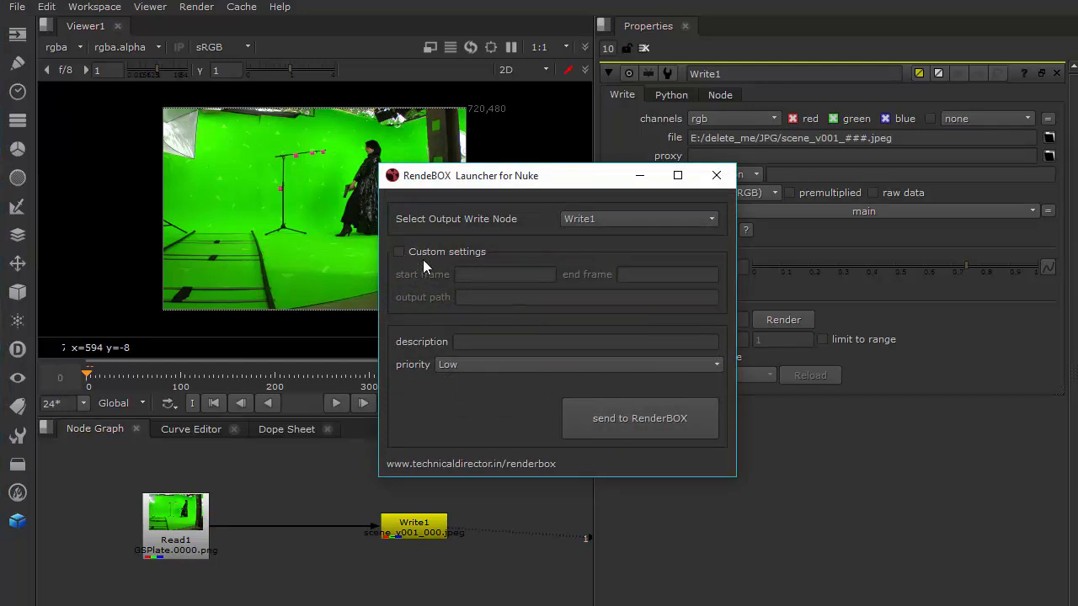
pyautogui.click(585, 341)
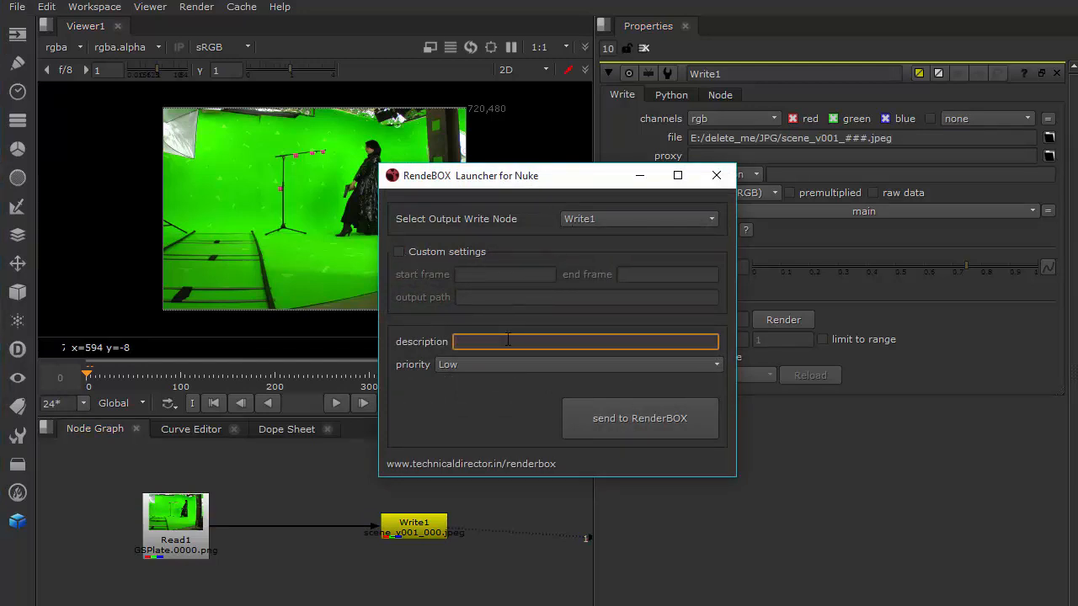
pyautogui.write('VFX PIPELINE')
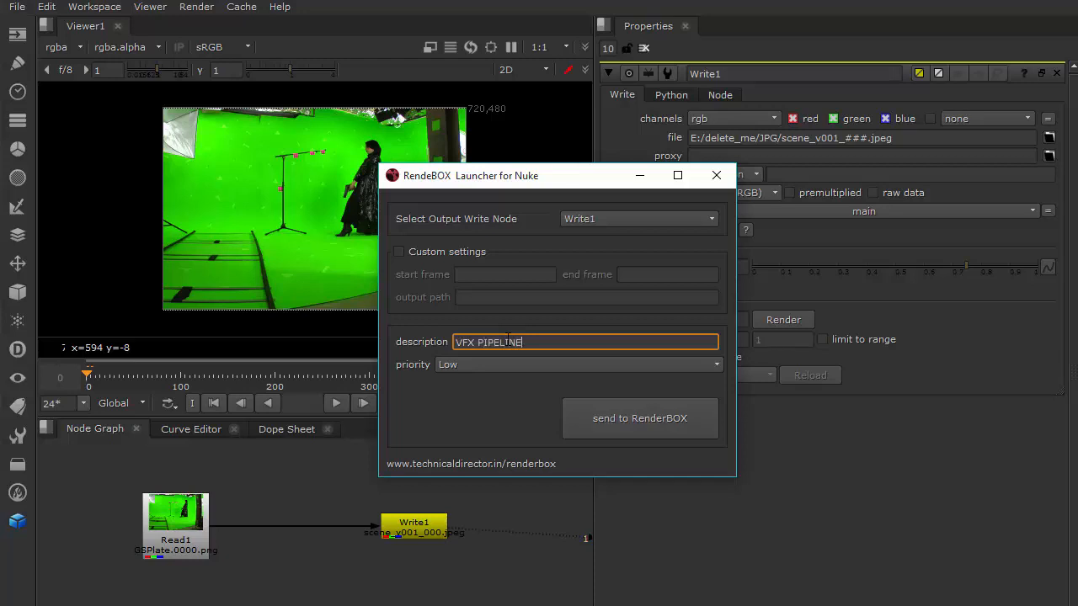
pyautogui.write('INT')
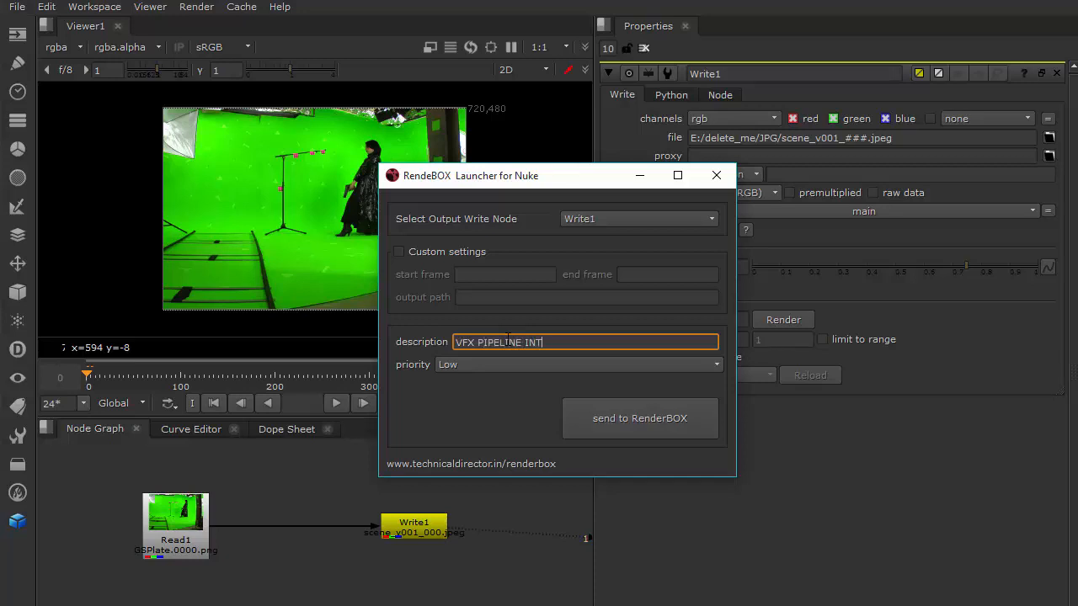
pyautogui.click(639, 417)
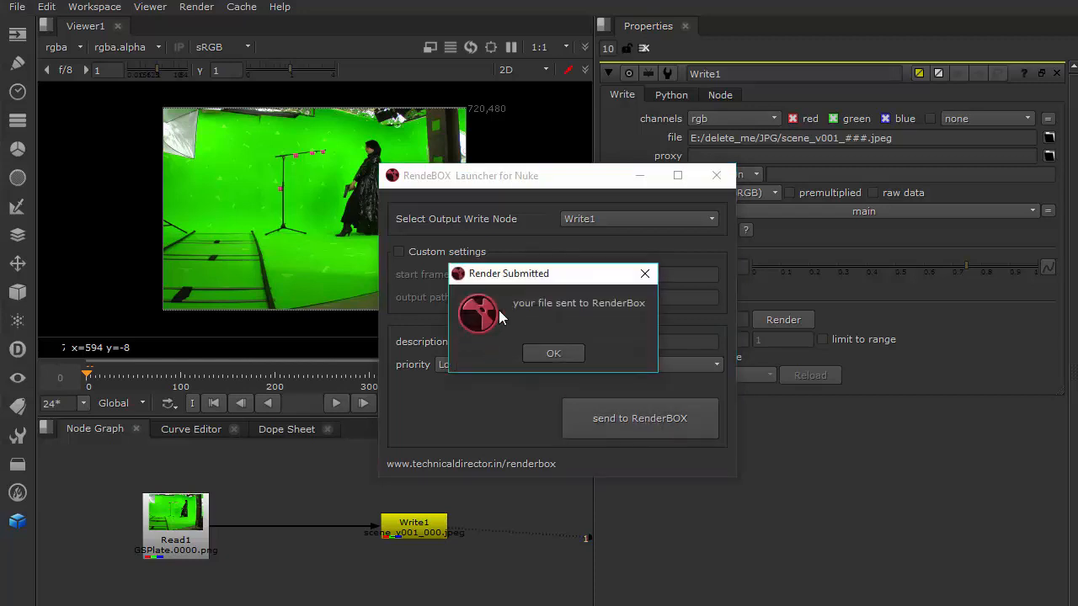
pyautogui.click(553, 353)
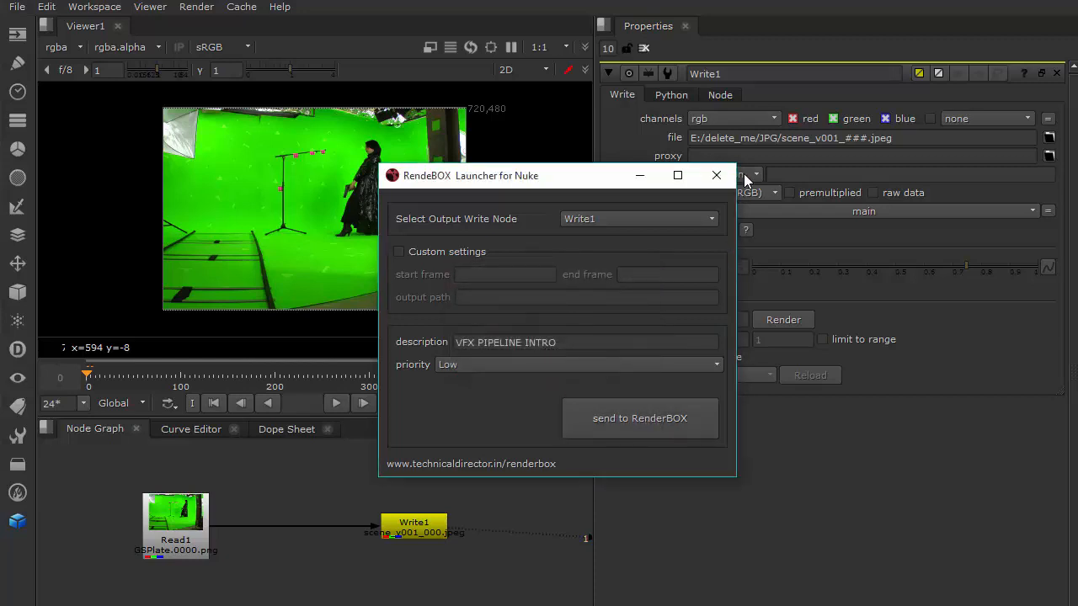
# In Job Manager, widen Job Description and start the VFX PIPELINE INTRO job
pyautogui.click(639, 418)
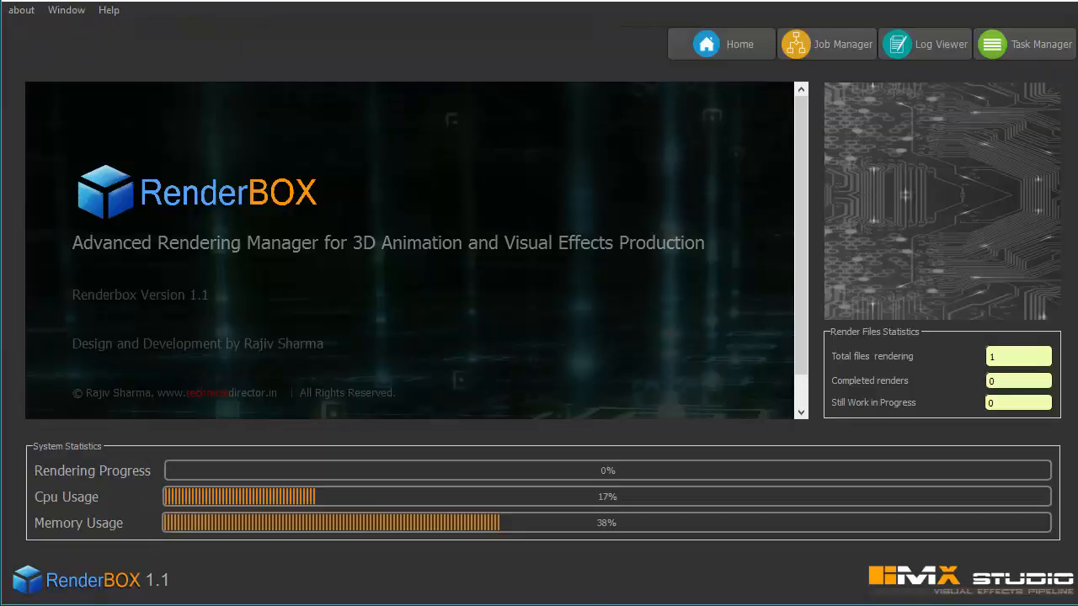
pyautogui.click(826, 44)
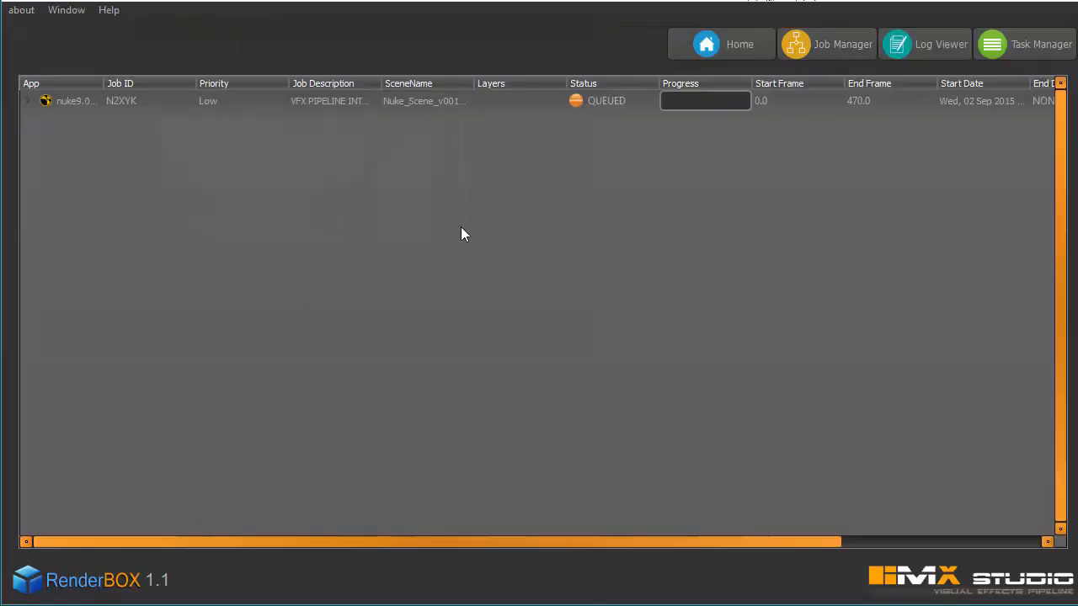
pyautogui.click(337, 100)
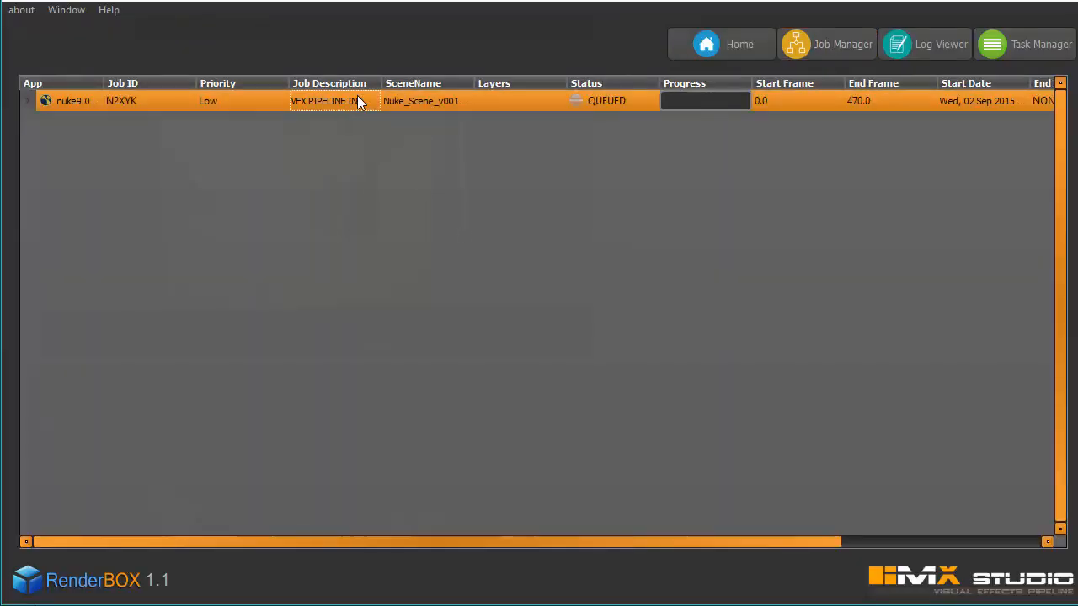
pyautogui.moveTo(378, 83); pyautogui.dragTo(400, 83)
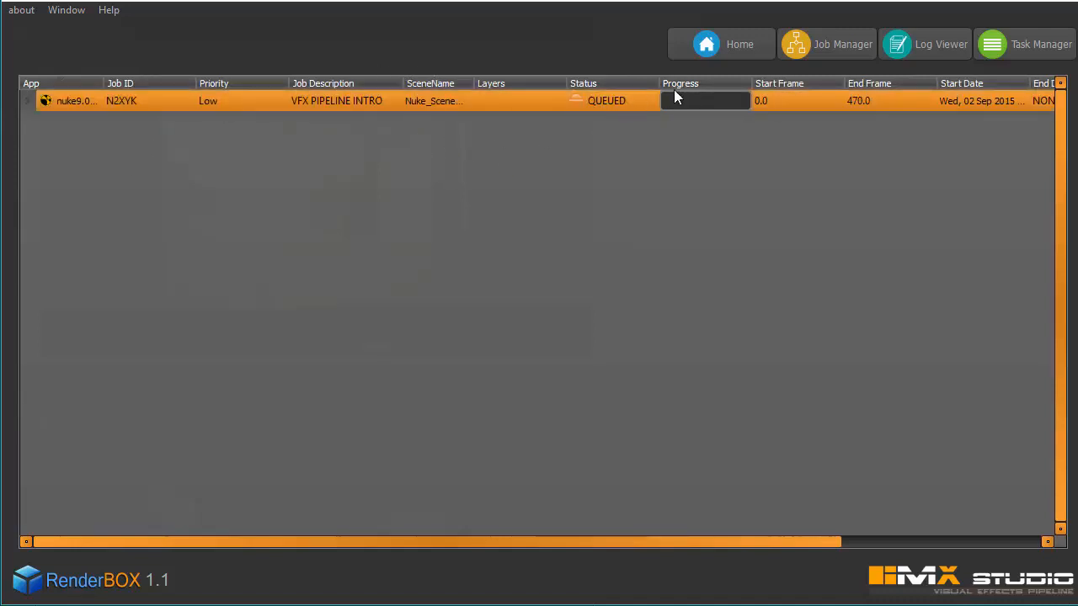
pyautogui.hscroll(3)
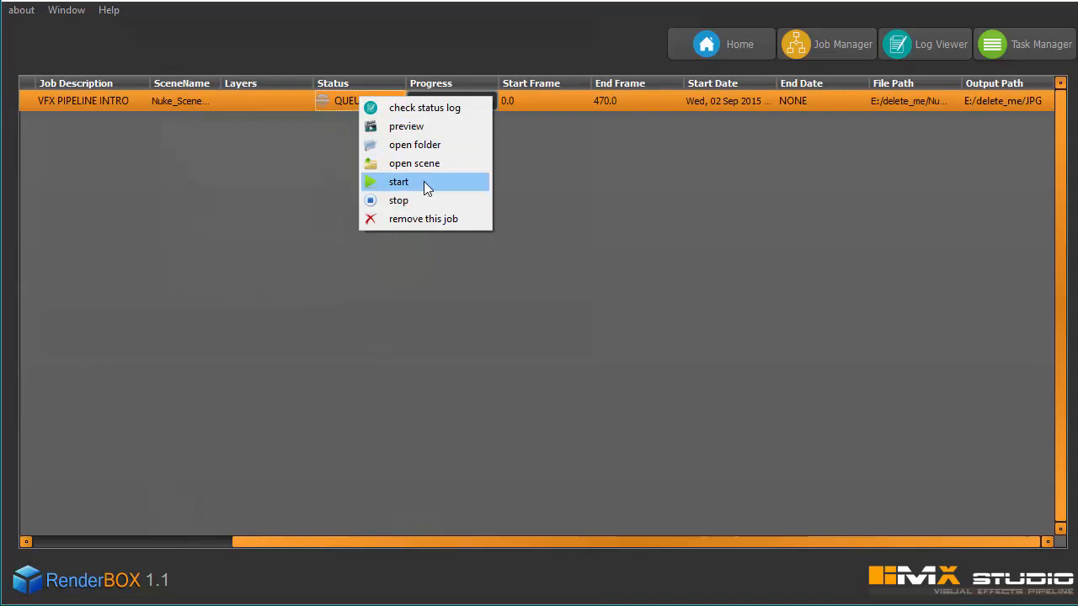
pyautogui.click(398, 181)
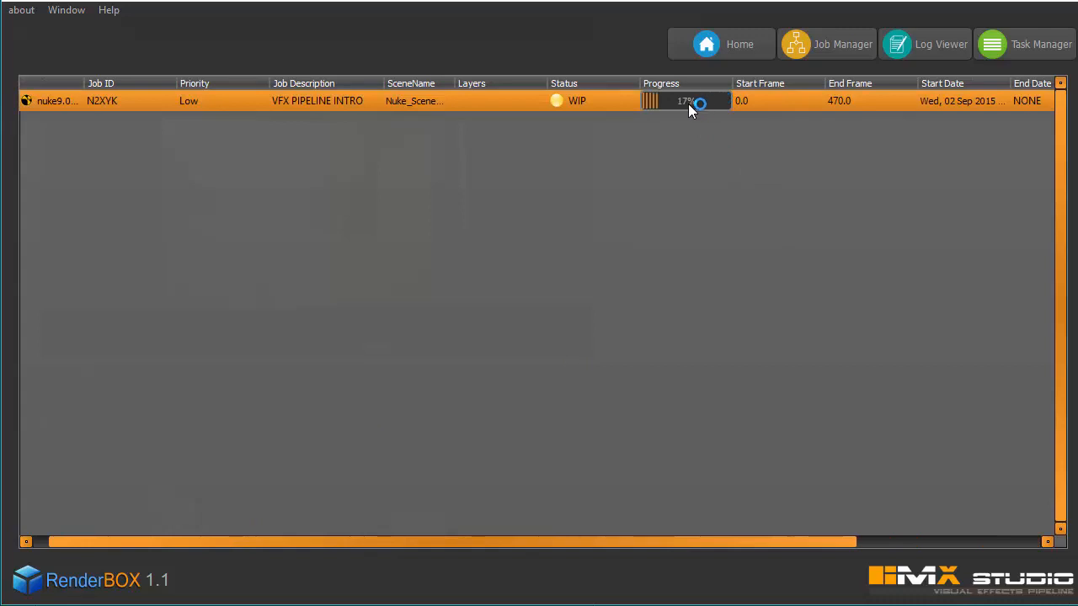
# Preview the job's rendered frames, then reselect render job N2XYK
pyautogui.rightClick(480, 100)
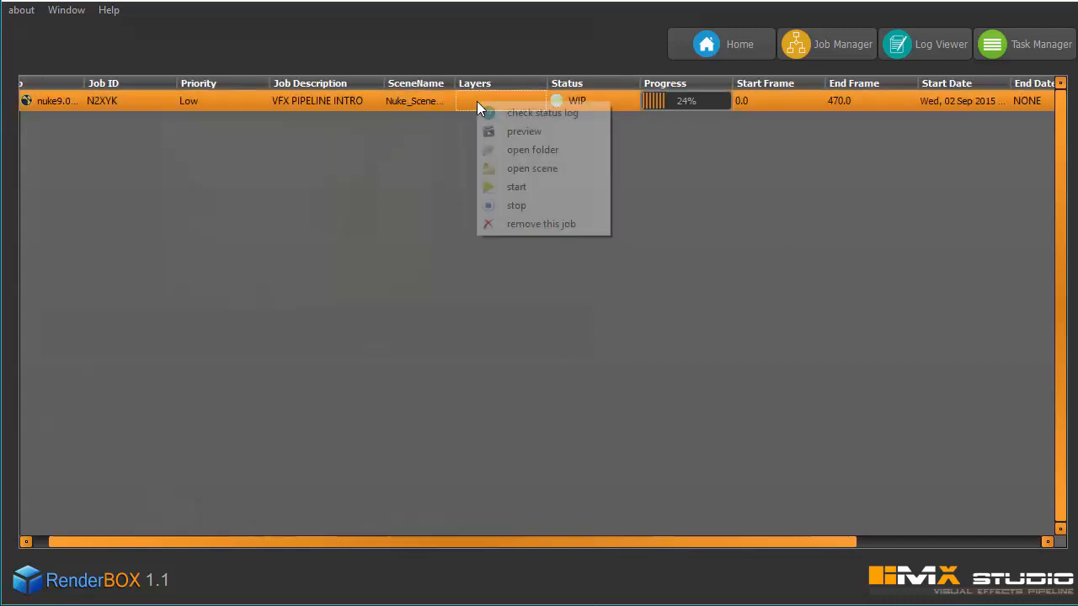
pyautogui.click(539, 212)
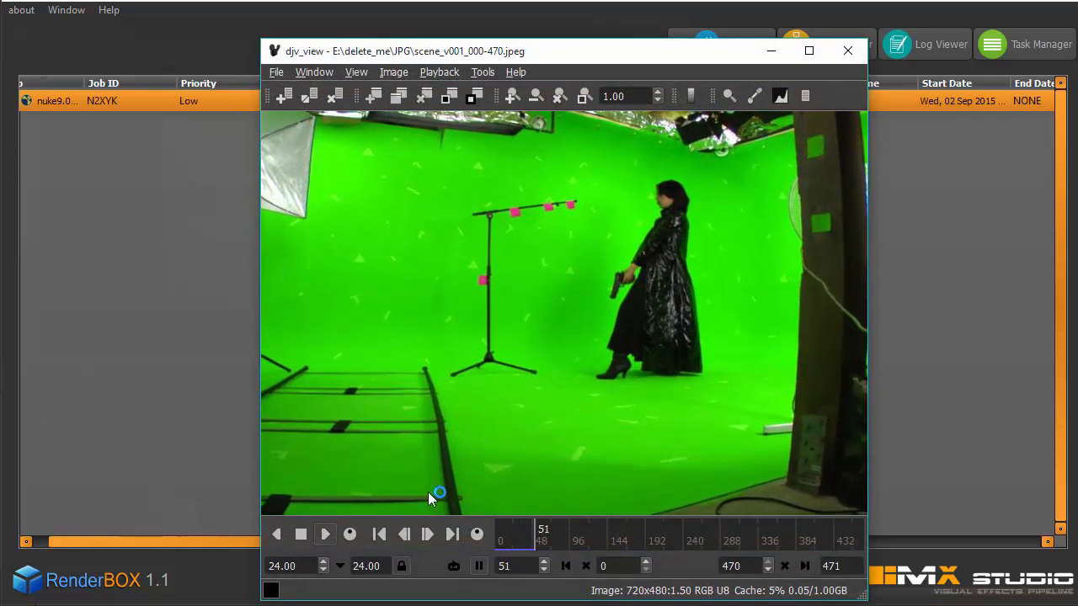
pyautogui.click(325, 534)
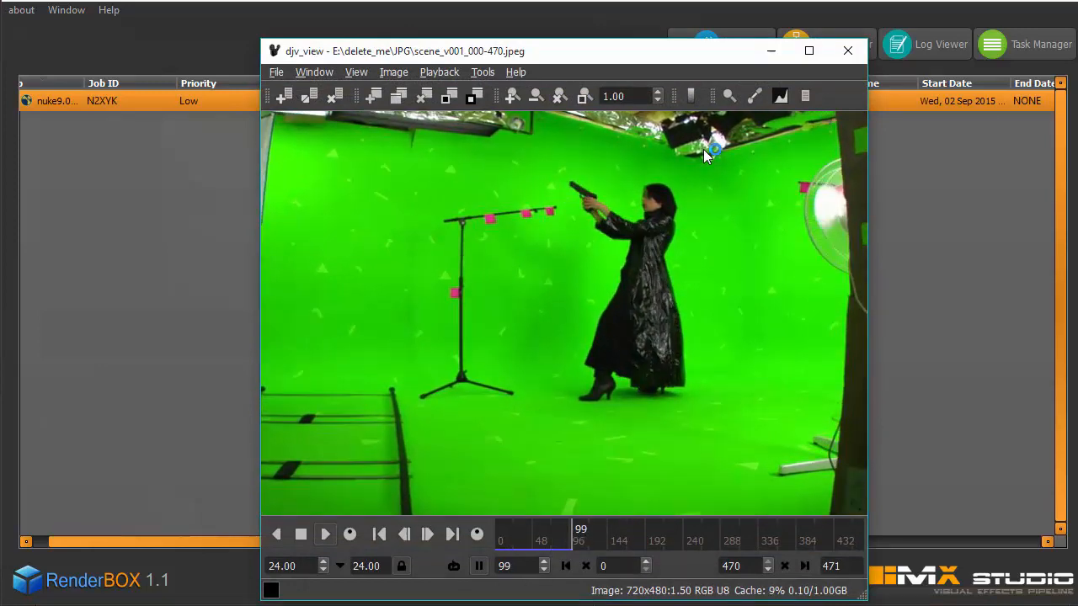
pyautogui.click(847, 51)
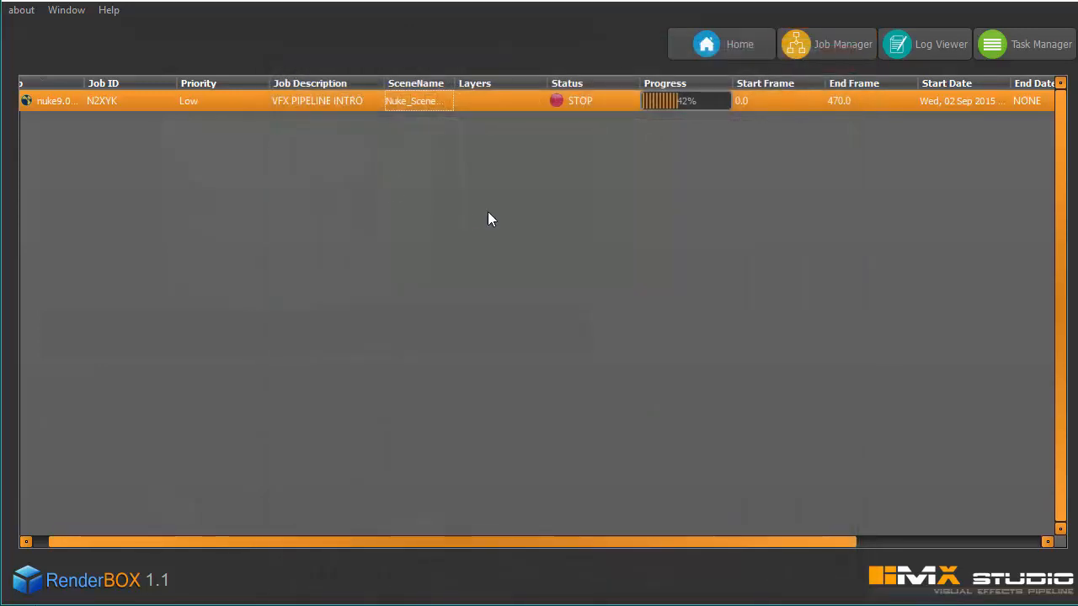
# Restart rendering job N2XYK from its context menu, then reopen its actions
pyautogui.rightClick(580, 100)
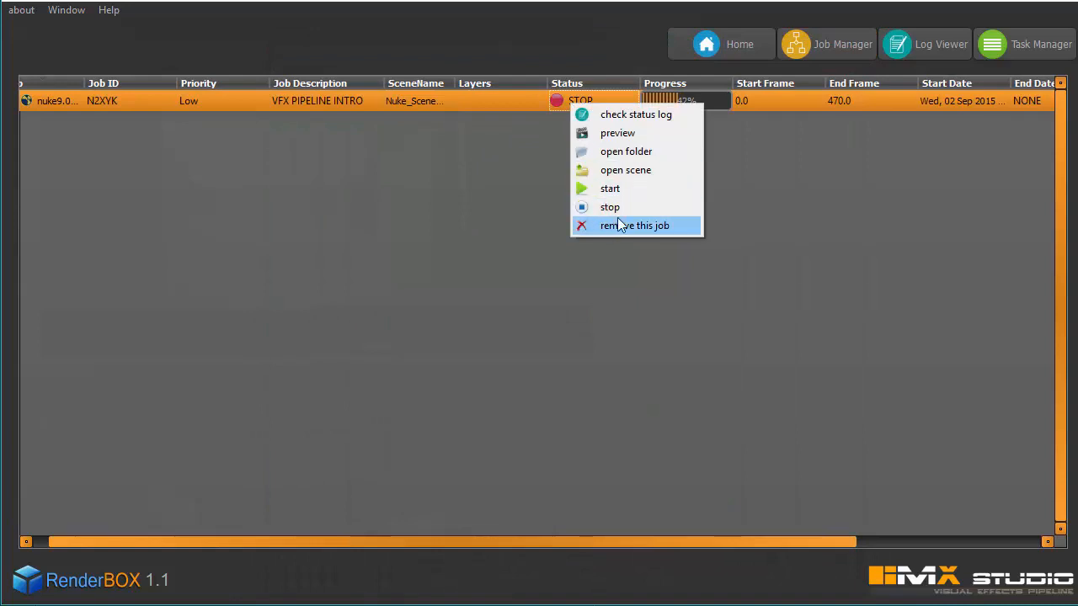
pyautogui.click(610, 188)
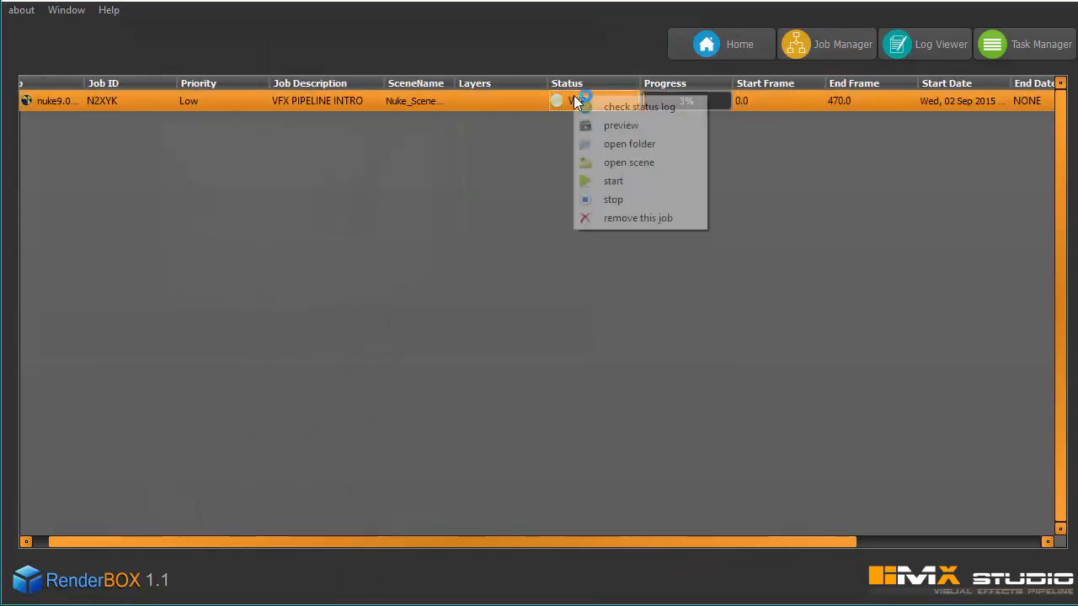
pyautogui.click(613, 198)
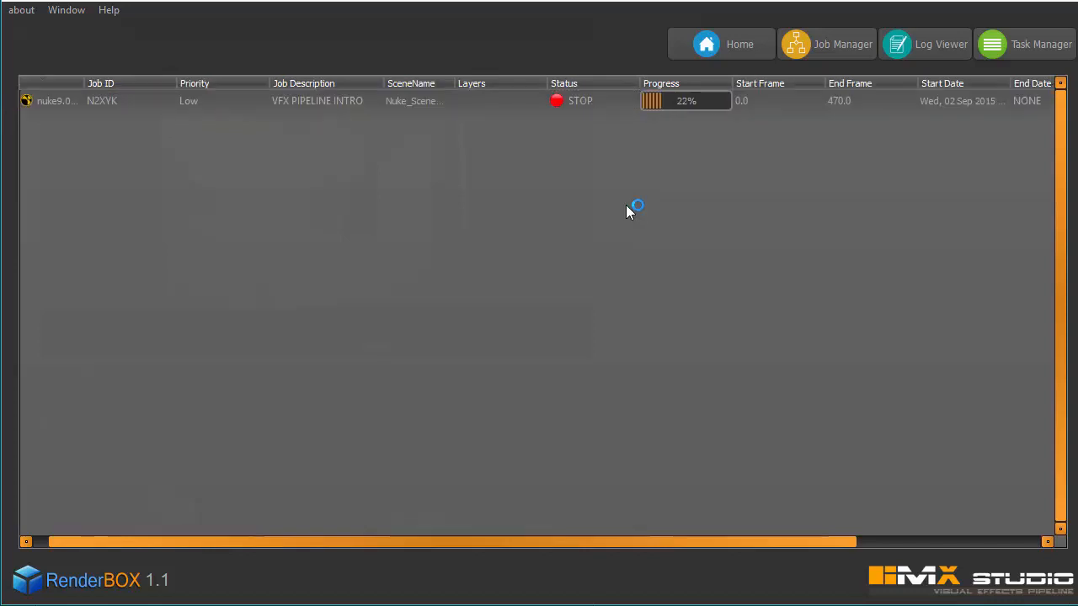
pyautogui.click(455, 100)
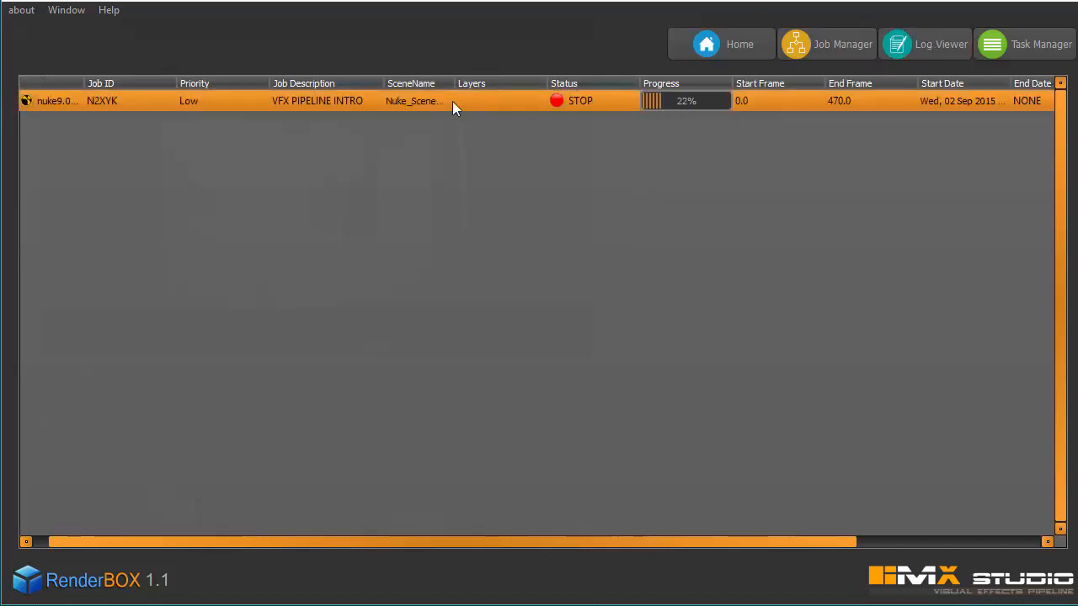
pyautogui.rightClick(455, 108)
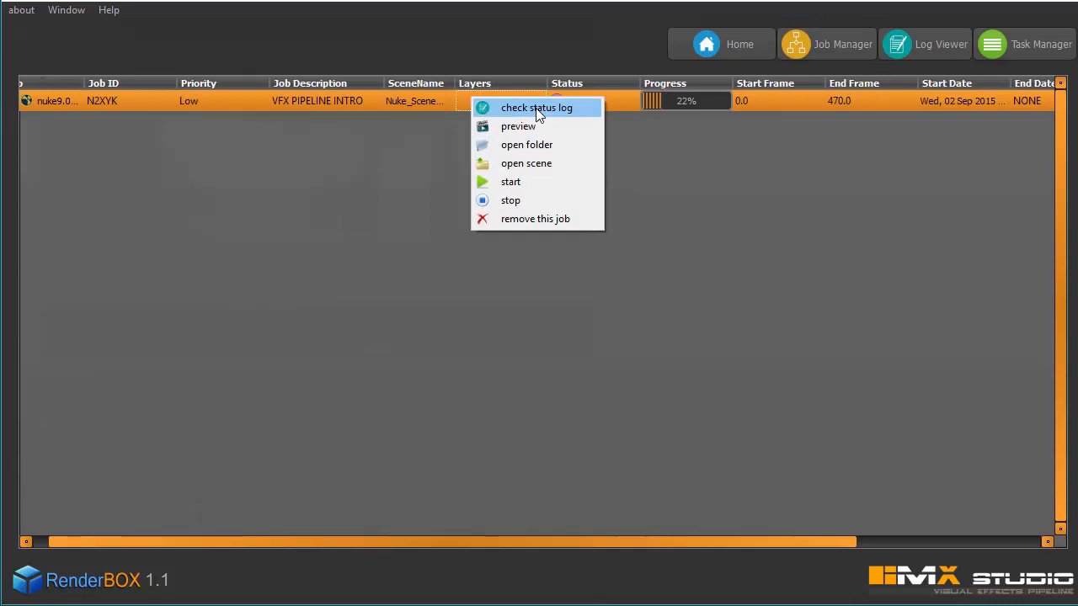
# Open N2XYK's status log and scroll through the written JPEG frames
pyautogui.click(536, 107)
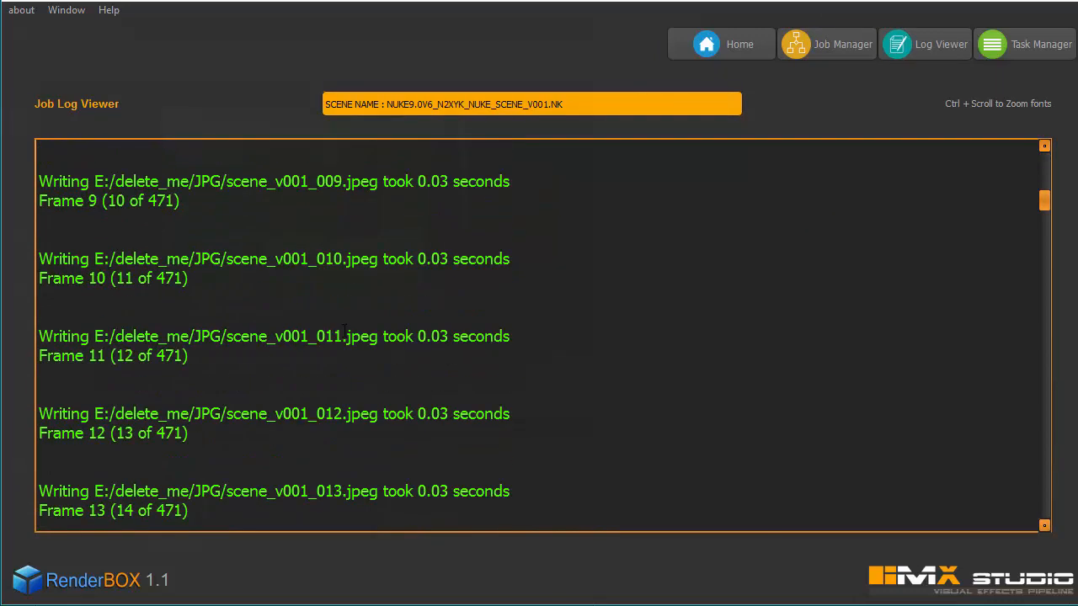
pyautogui.scroll(3)
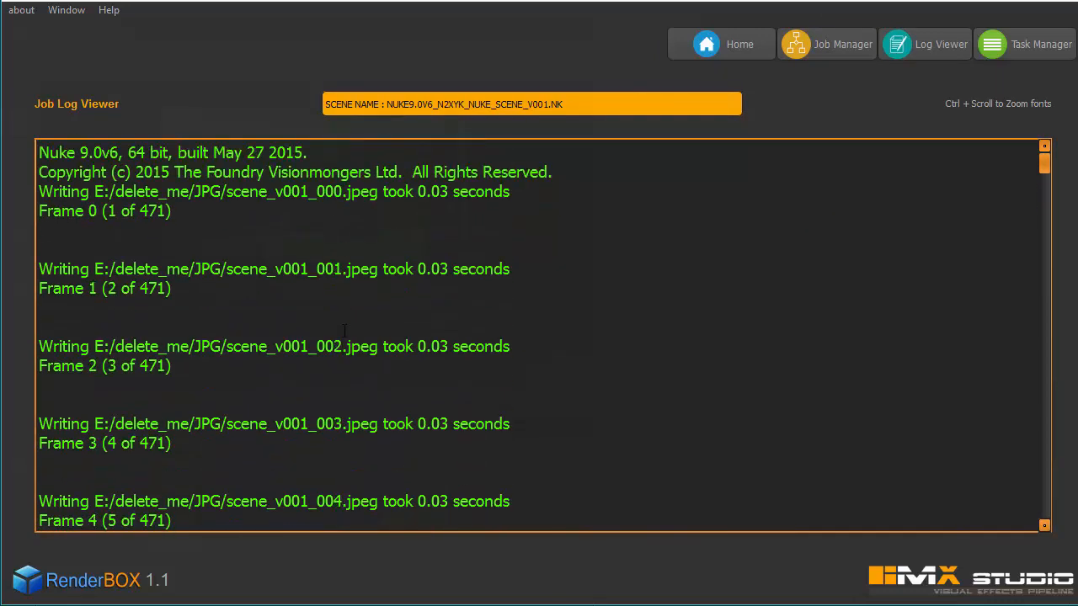
pyautogui.click(720, 44)
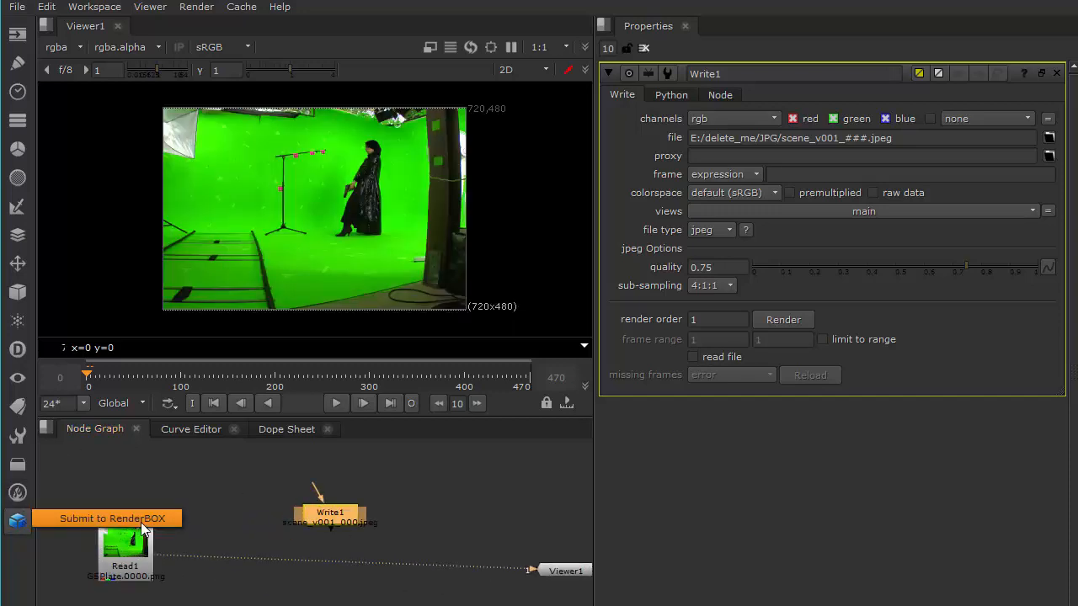
# Submit a second Nuke job to RenderBOX described as 'ERROR' at Low priority
pyautogui.click(112, 518)
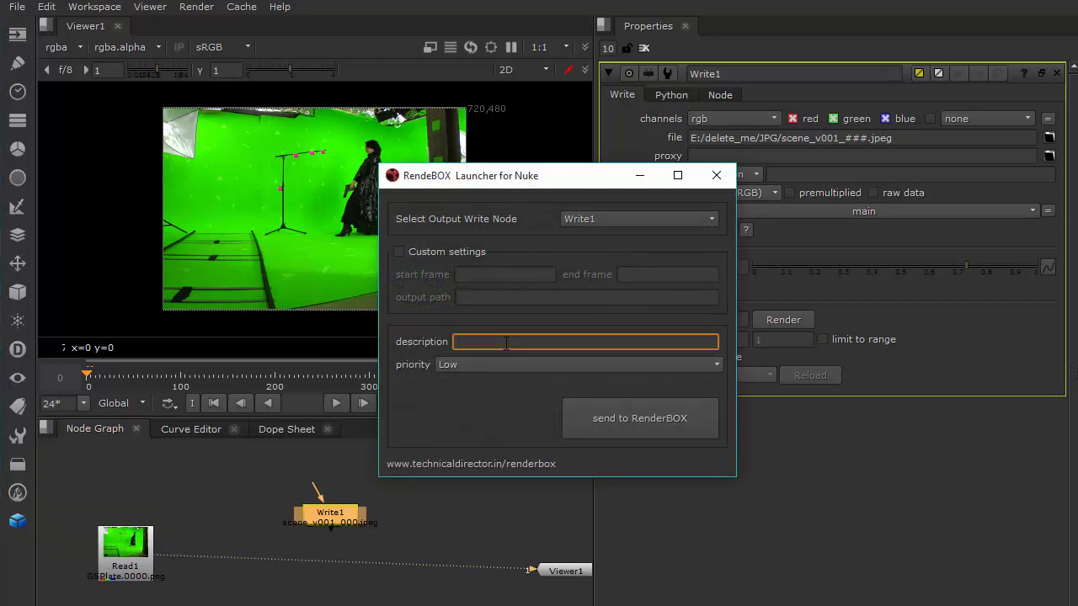
pyautogui.write('E')
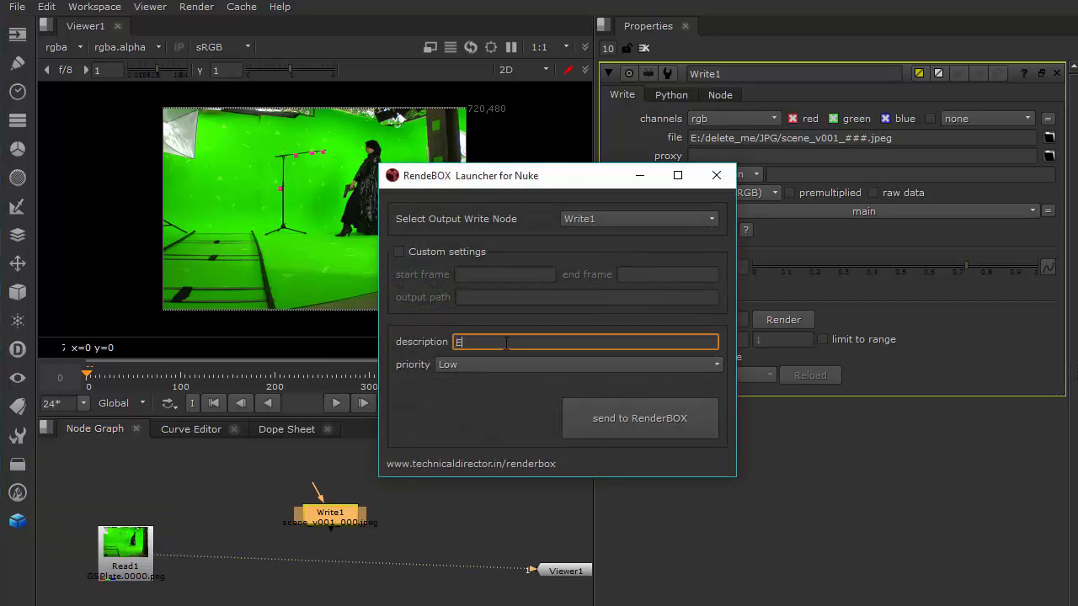
pyautogui.write('RROR')
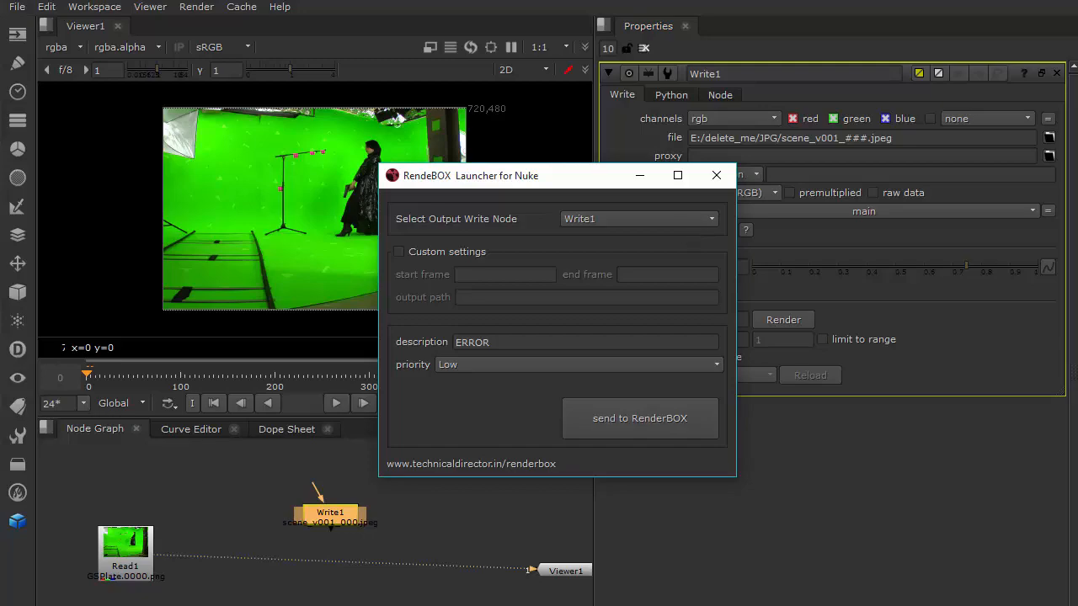
pyautogui.click(639, 418)
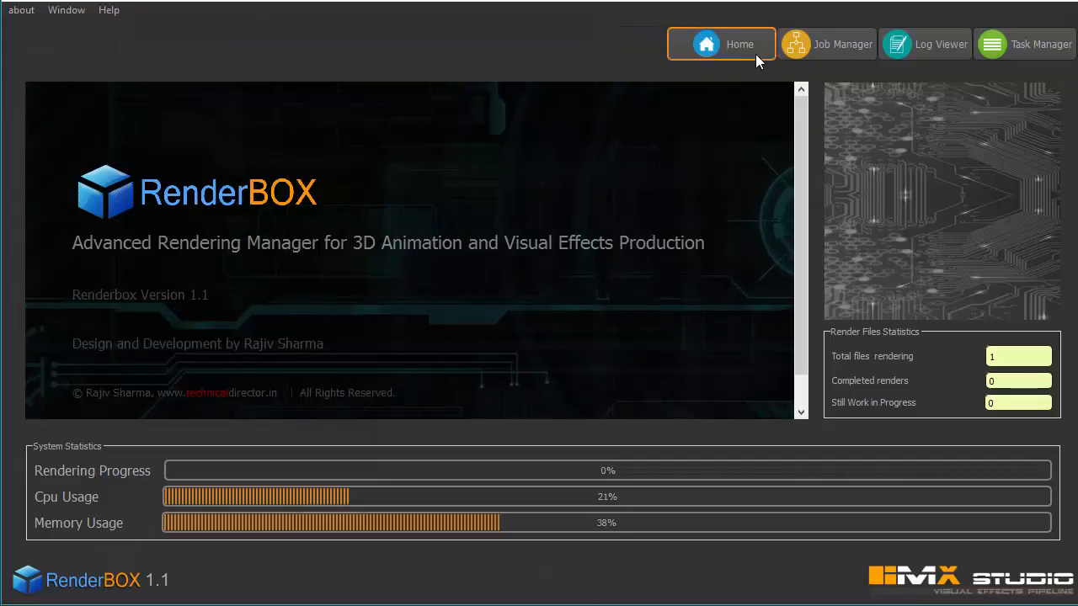
# View job 8UKO3's status log, which reports no active Write operators
pyautogui.click(827, 44)
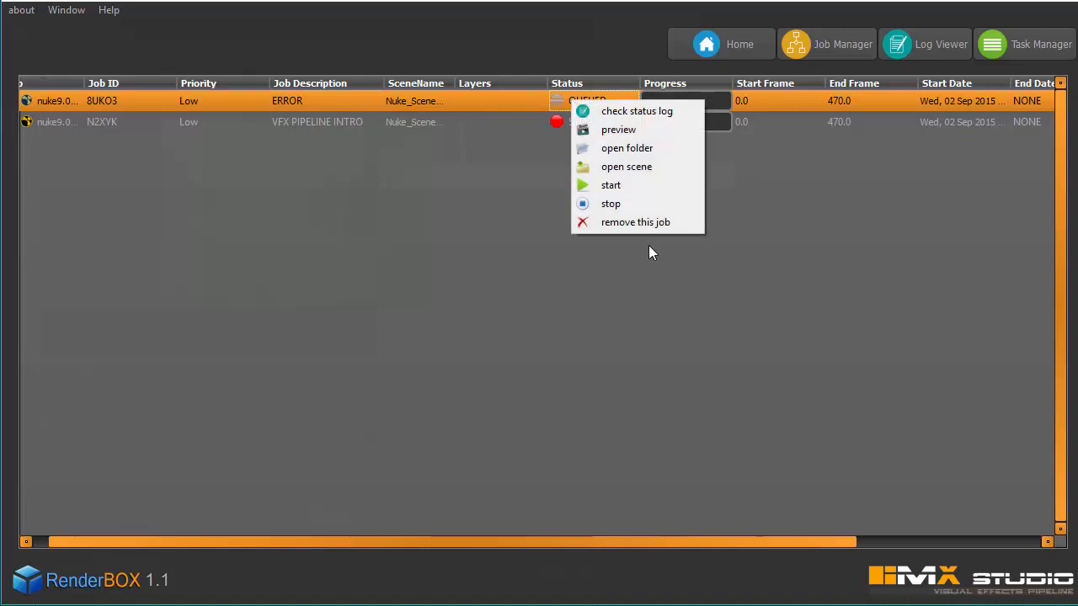
pyautogui.click(611, 184)
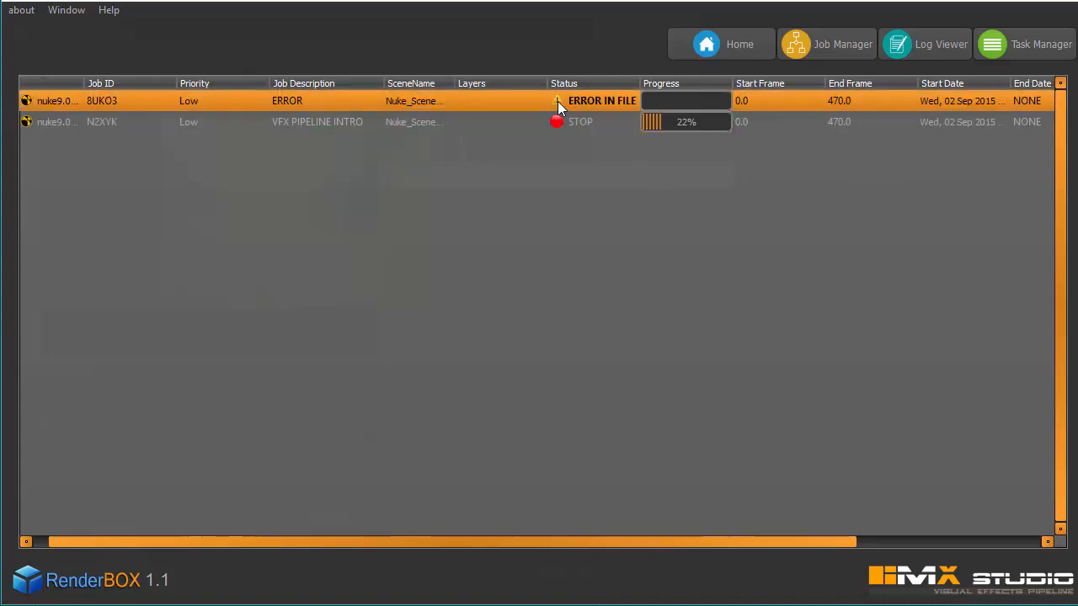
pyautogui.moveTo(590, 110)
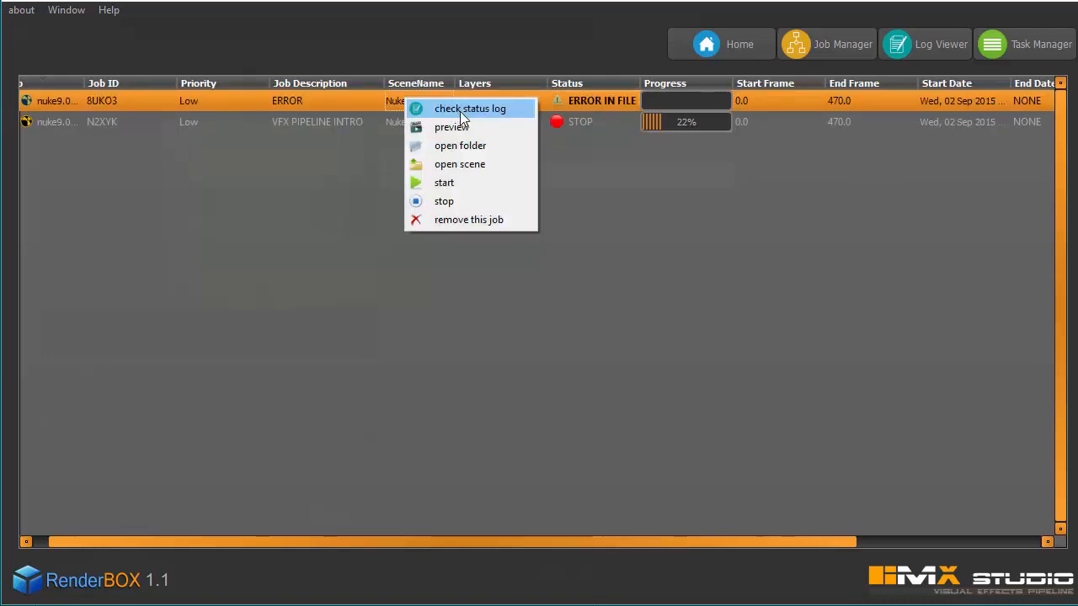
pyautogui.click(469, 108)
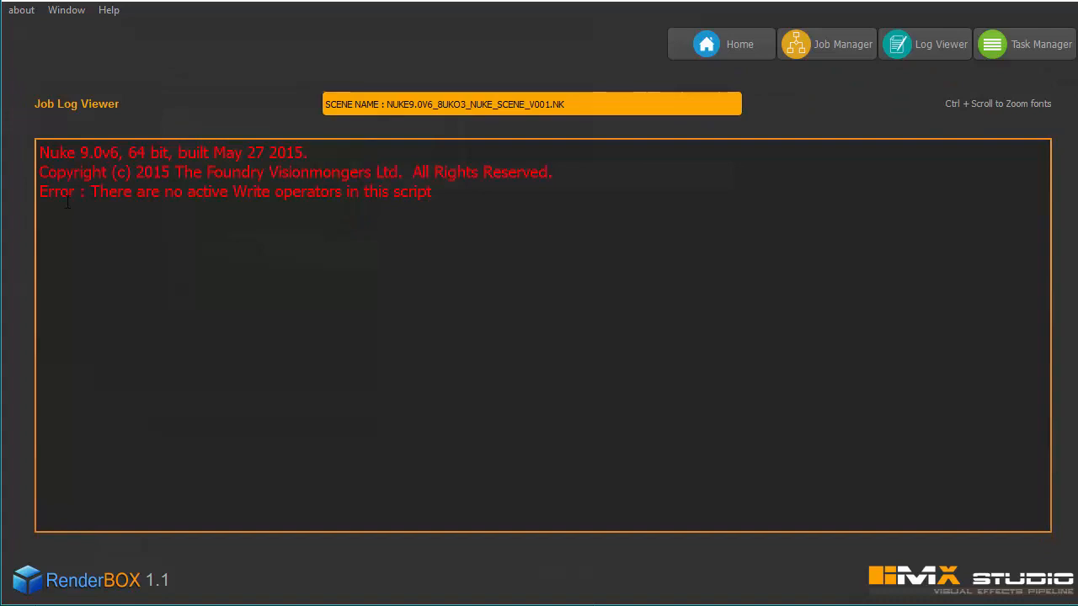
# Compare 8UKO3's error message with N2XYK's written-frames log, then return to the job list
pyautogui.moveTo(39, 192); pyautogui.dragTo(226, 191)
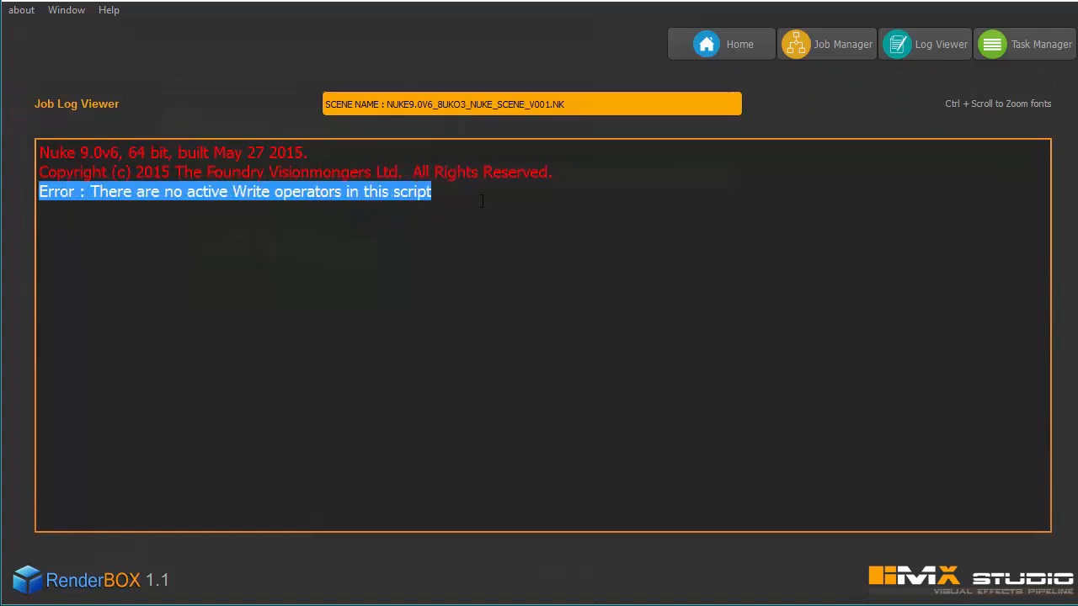
pyautogui.click(721, 44)
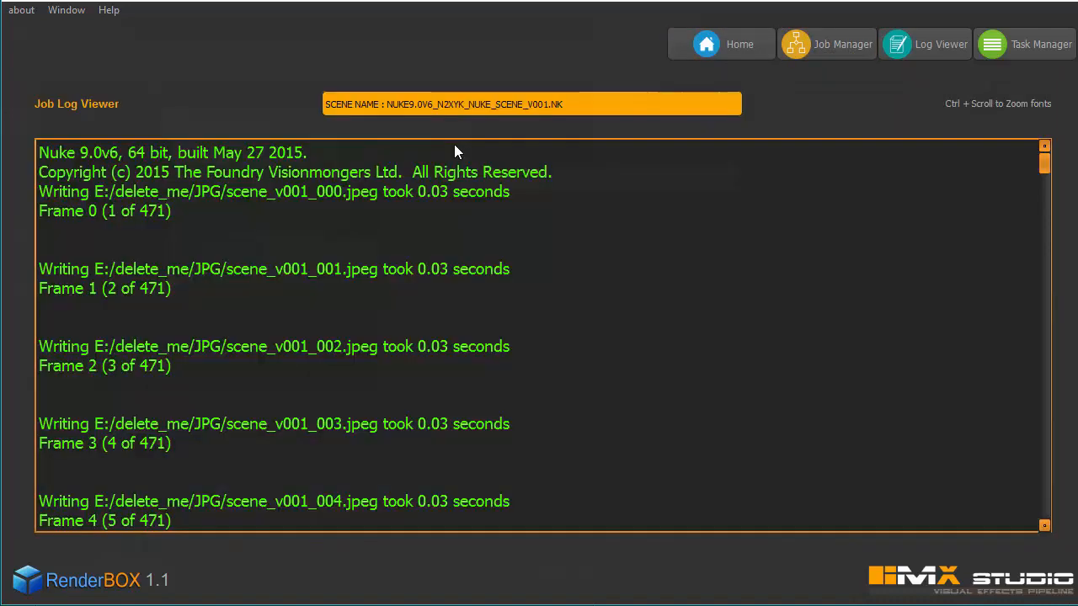
pyautogui.moveTo(564, 373)
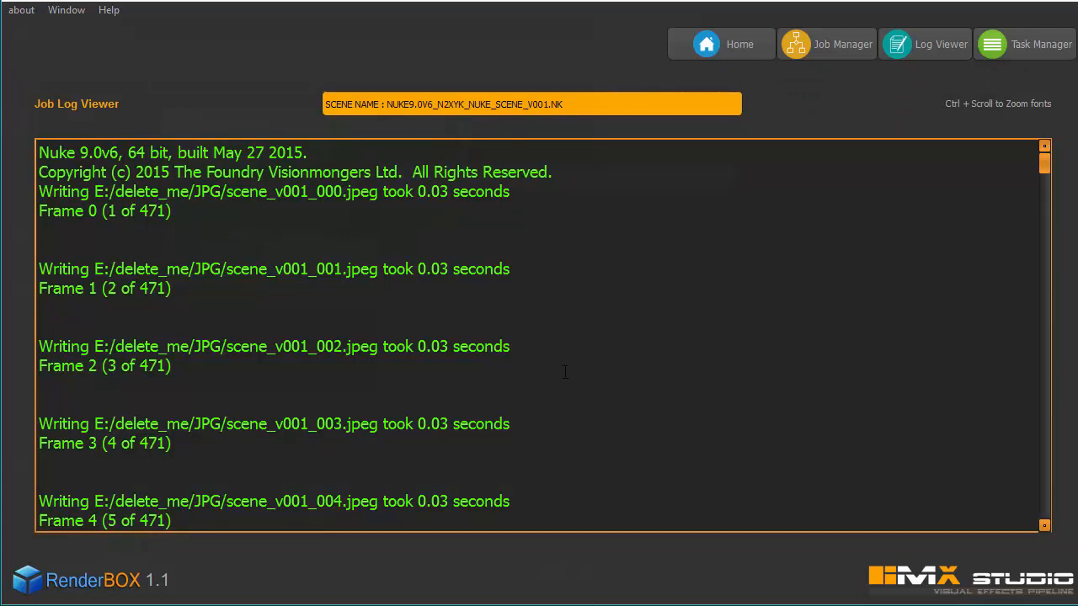
pyautogui.scroll(-3)
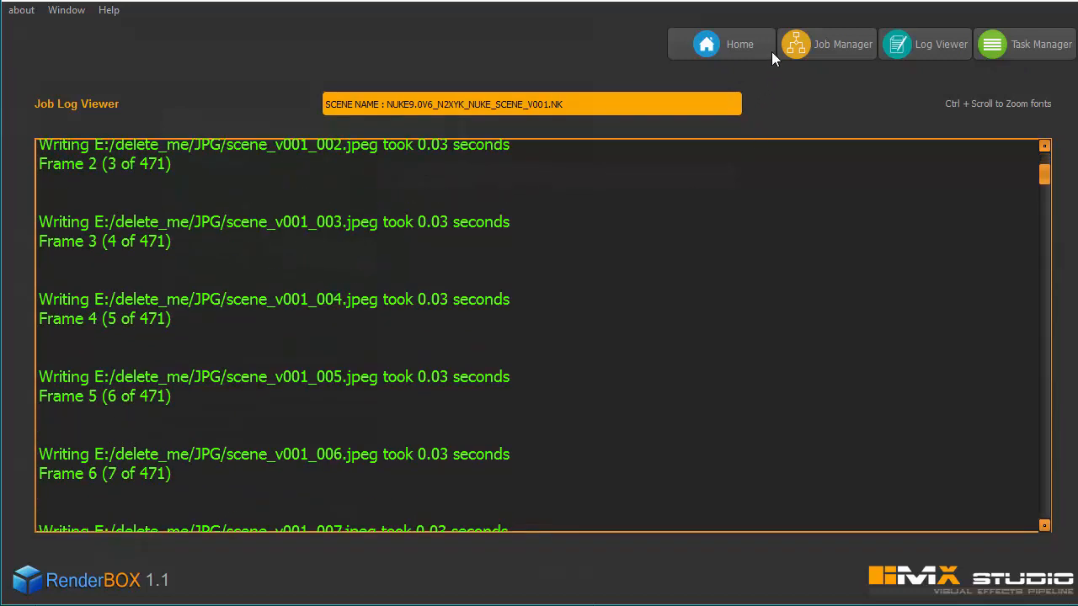
pyautogui.click(826, 44)
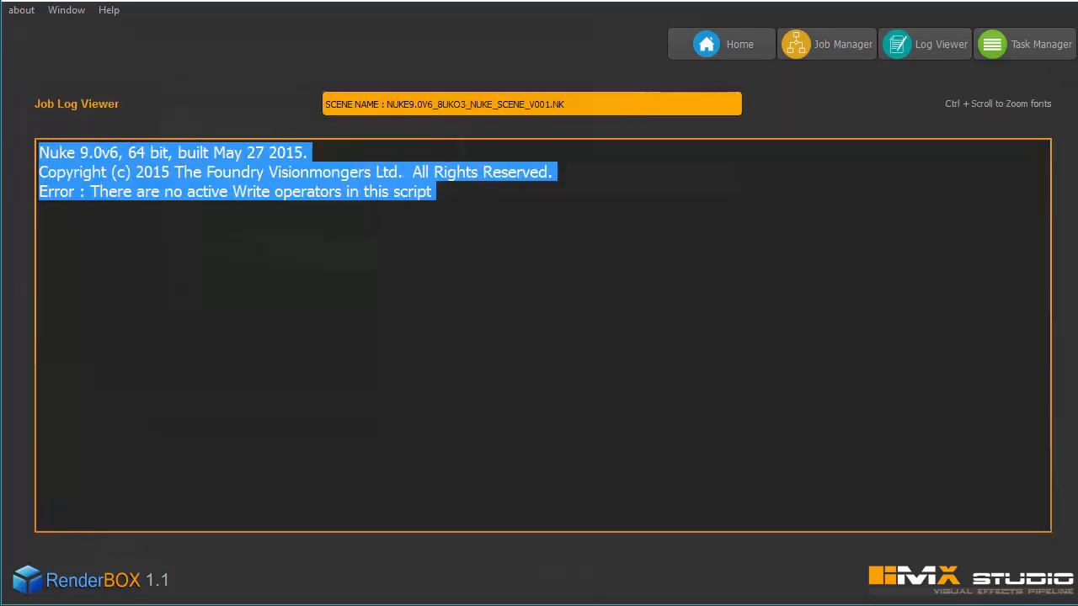
pyautogui.click(494, 193)
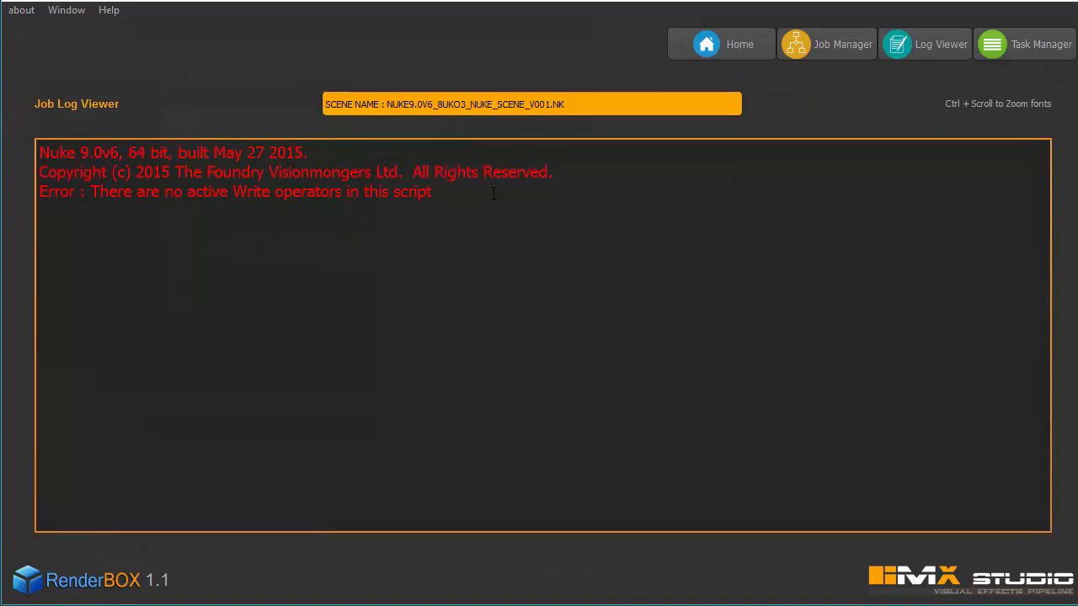
pyautogui.moveTo(709, 140)
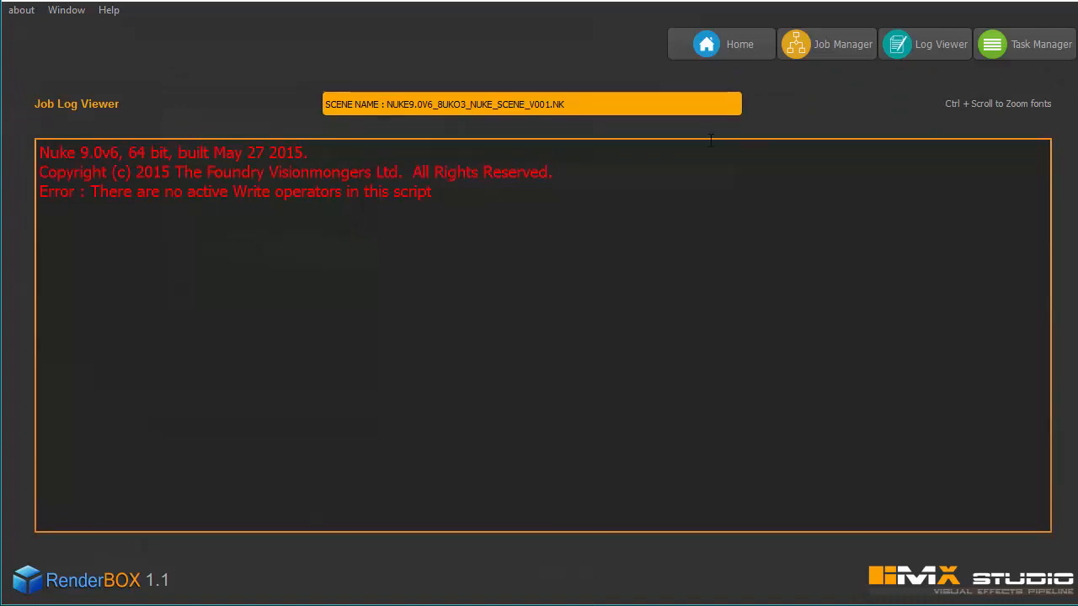
pyautogui.click(828, 44)
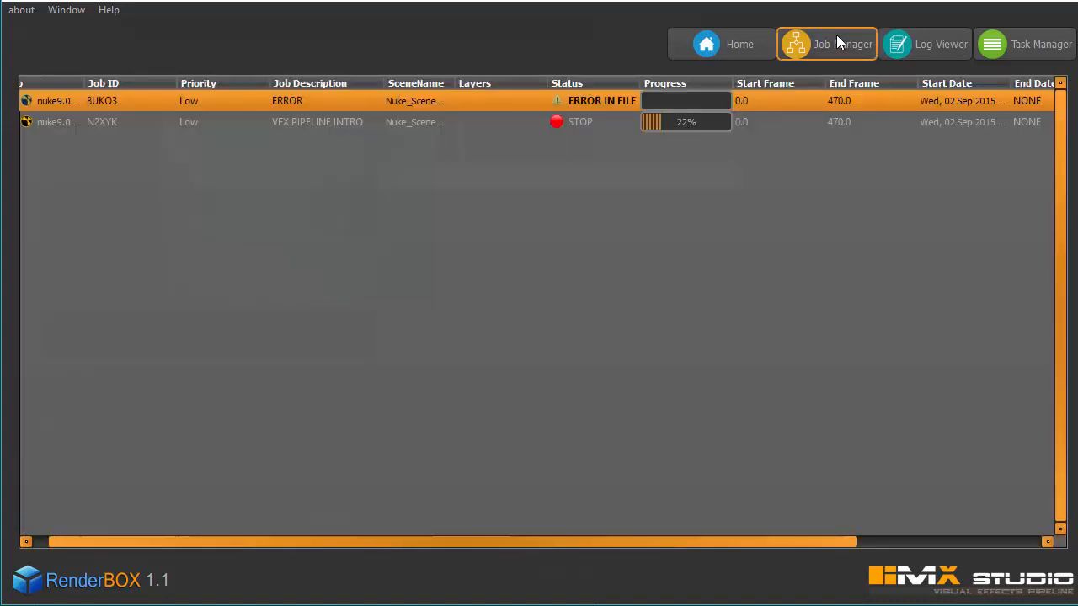
pyautogui.moveTo(596, 111)
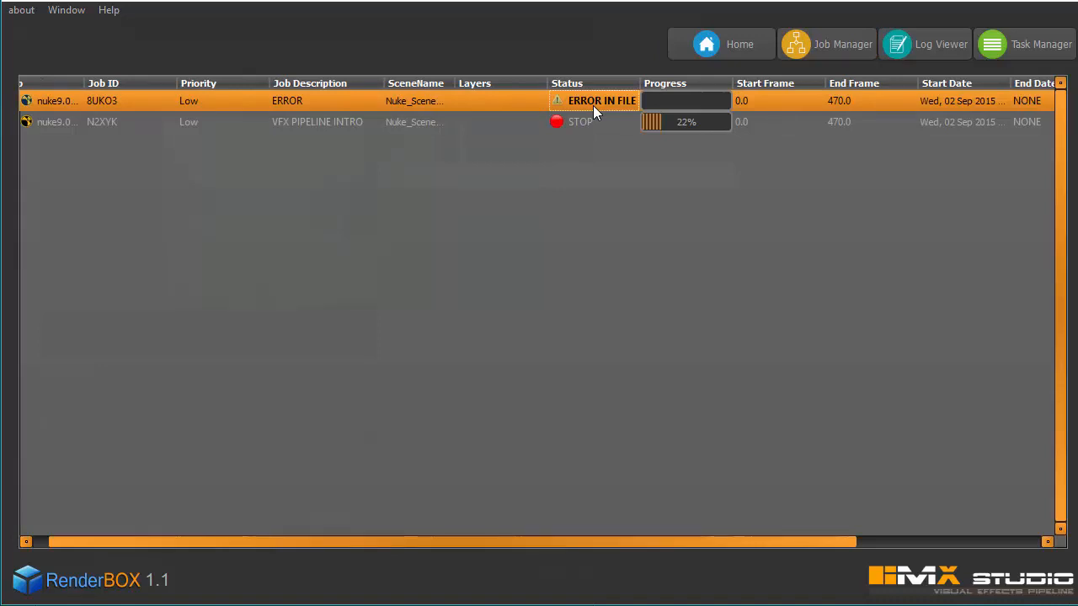
pyautogui.moveTo(622, 234)
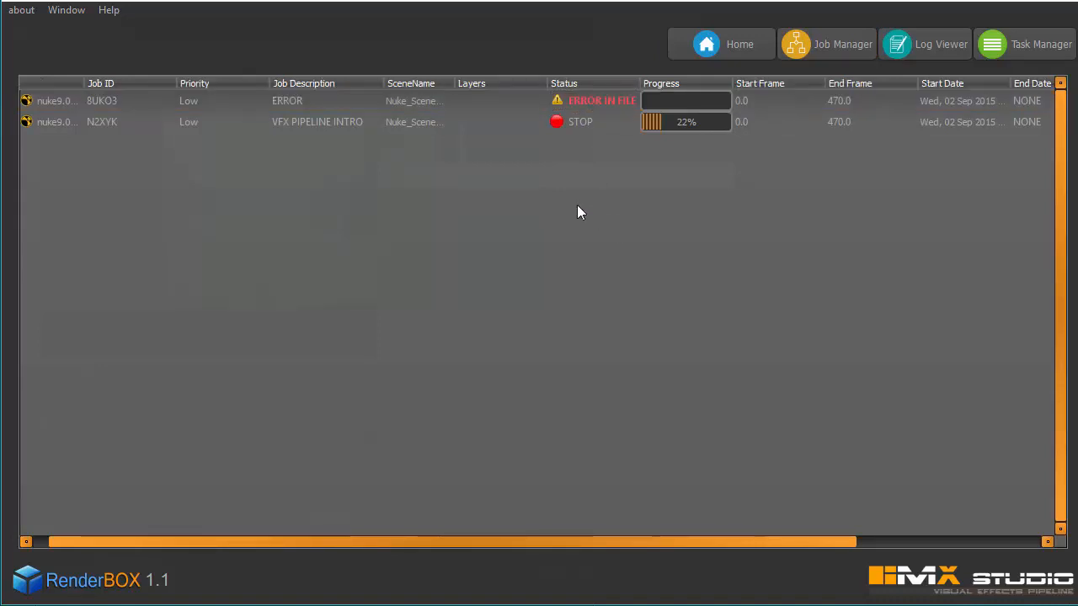
pyautogui.moveTo(518, 208)
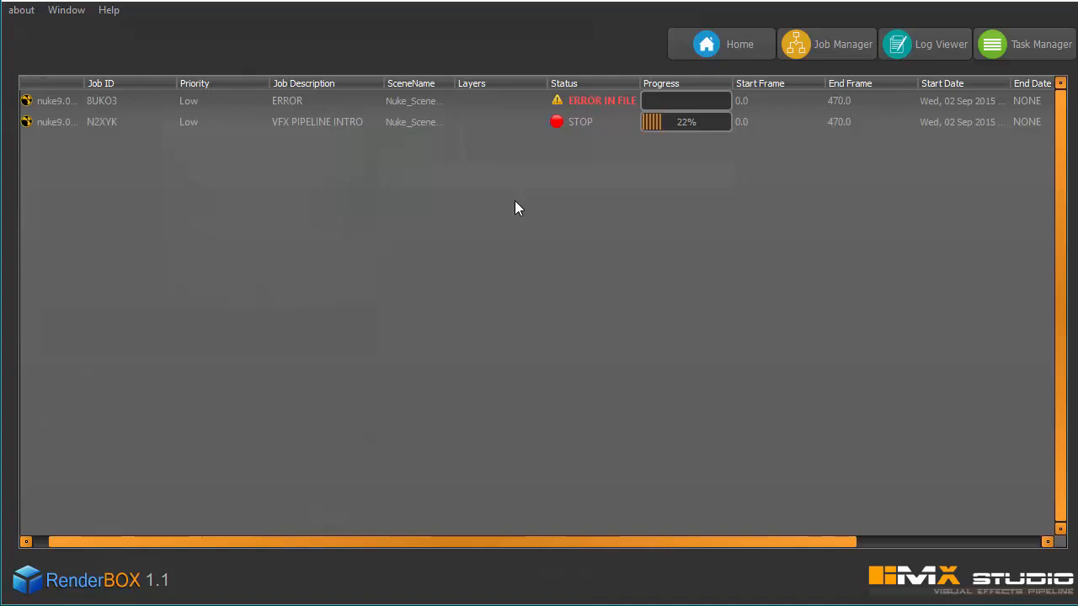
pyautogui.moveTo(447, 236)
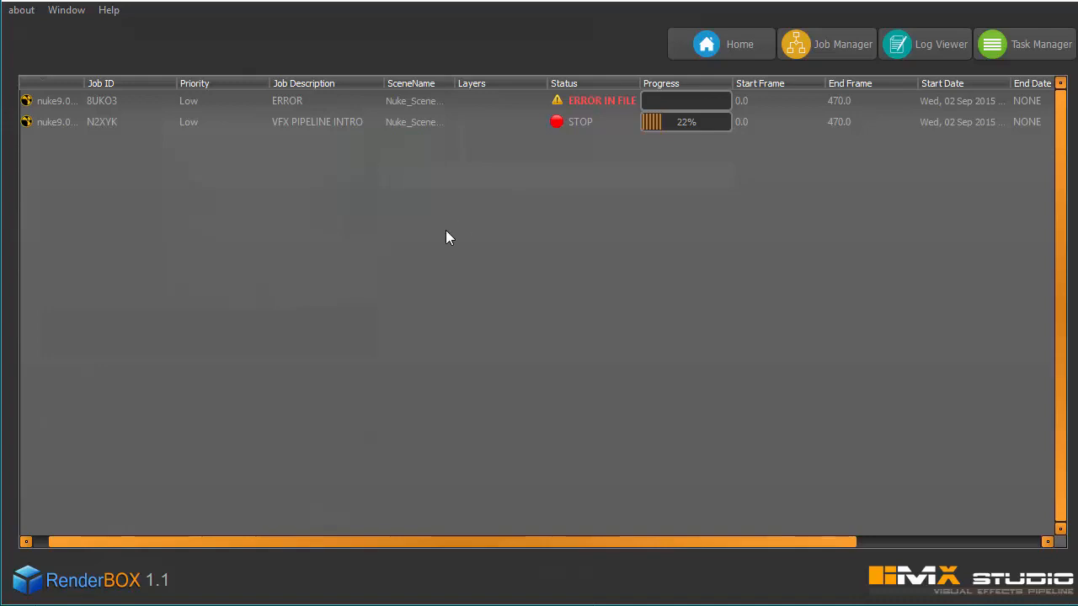